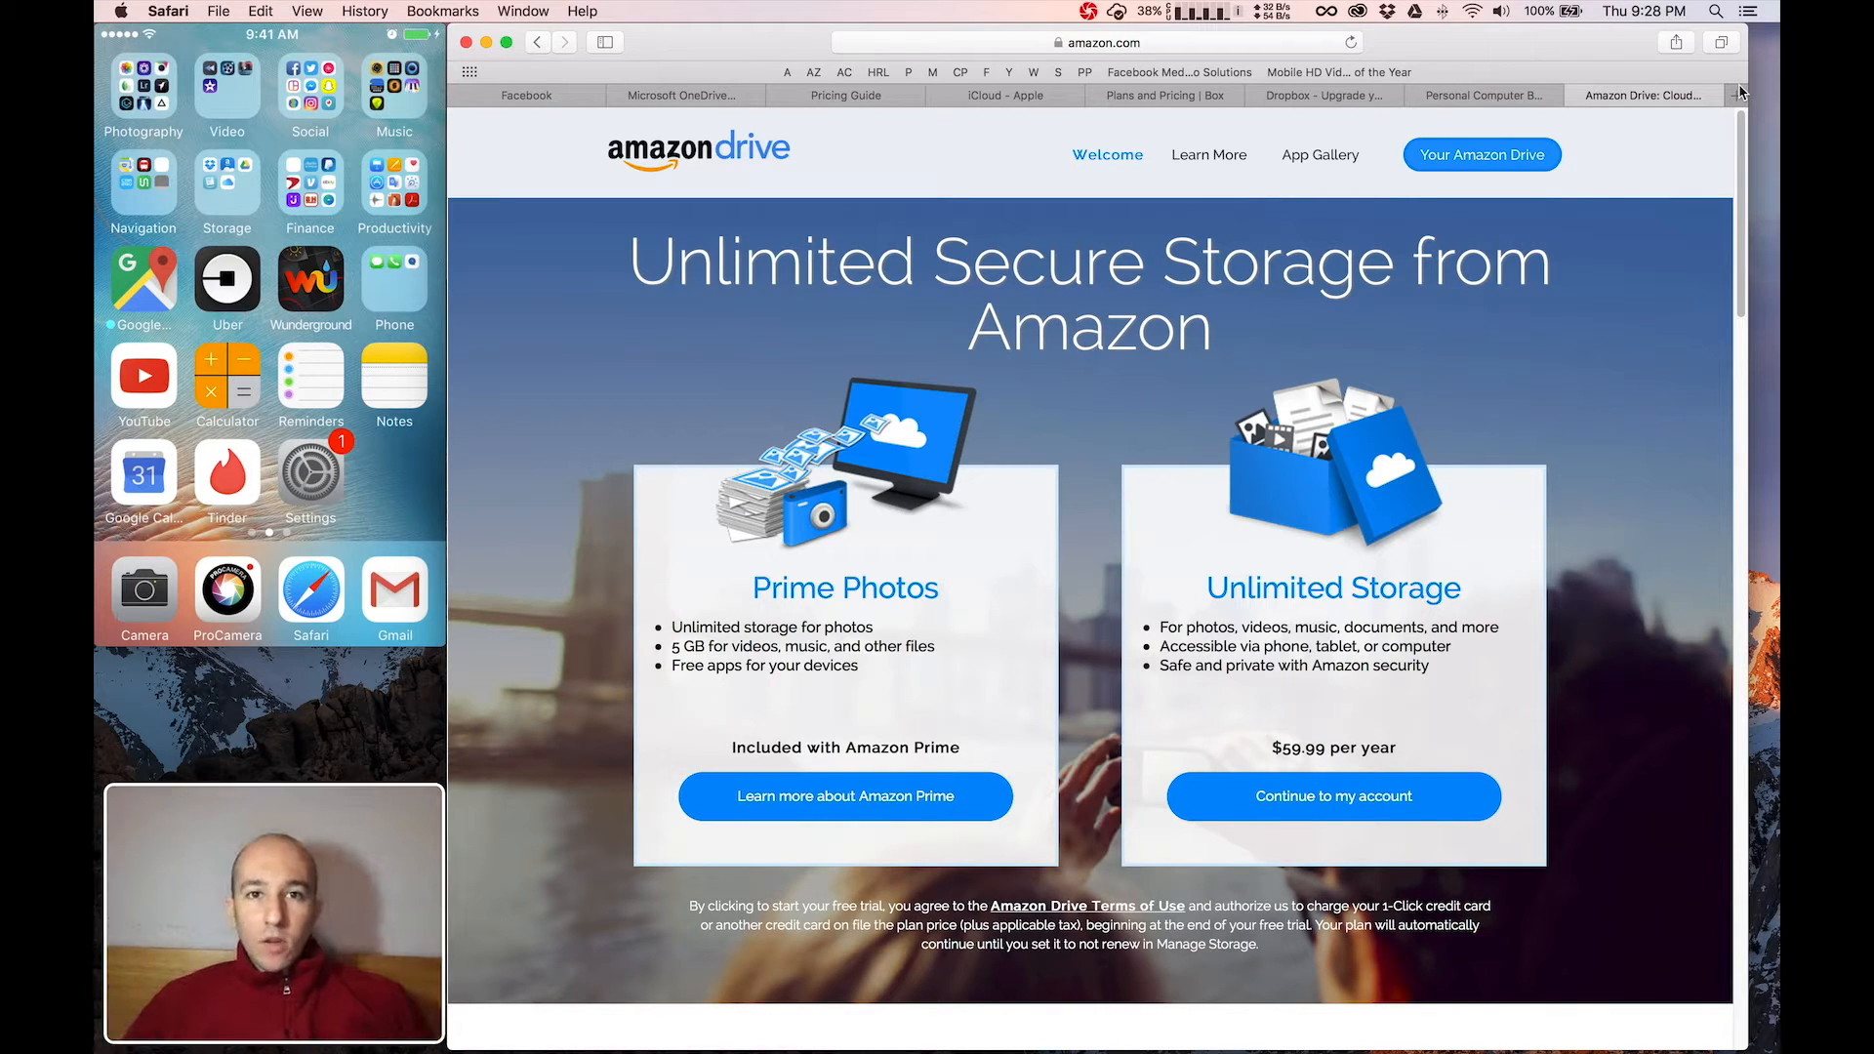
Step: Switch from the Microsoft OneDrive plans tab to the Google Drive pricing guide tab
click(718, 95)
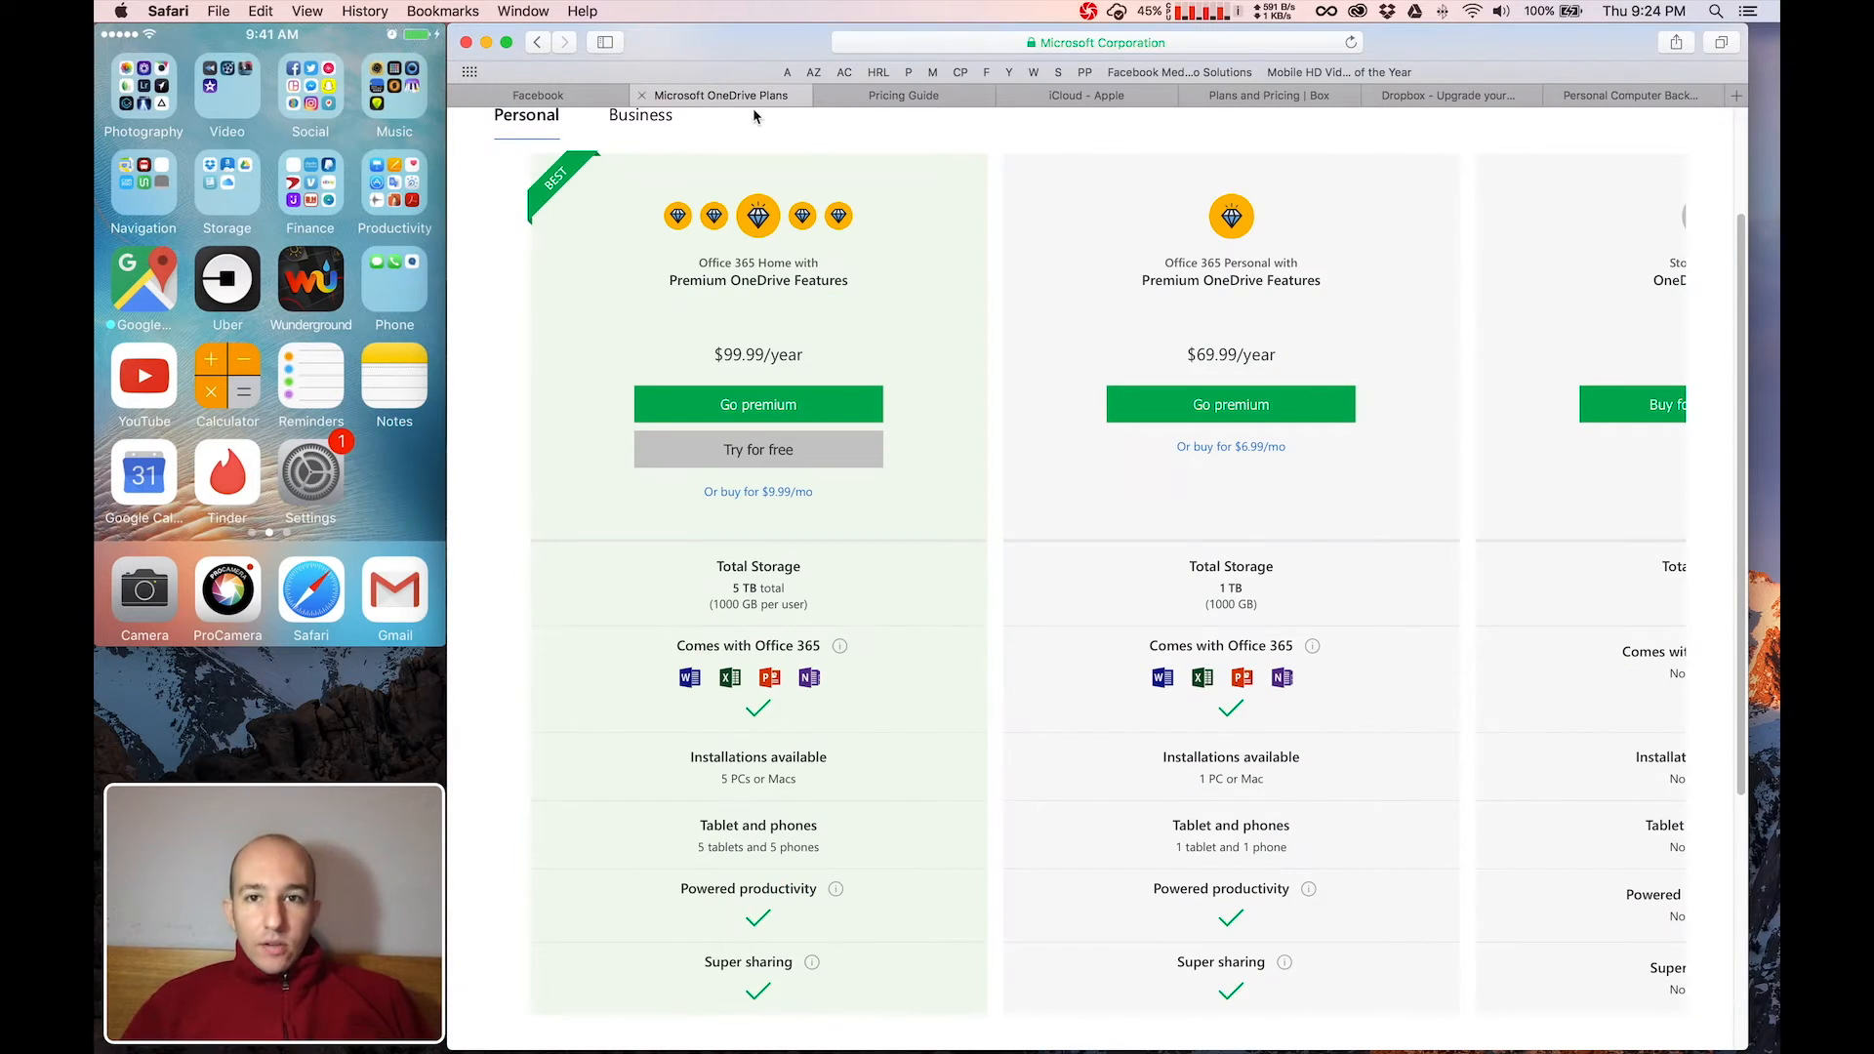
mouse_move(903, 94)
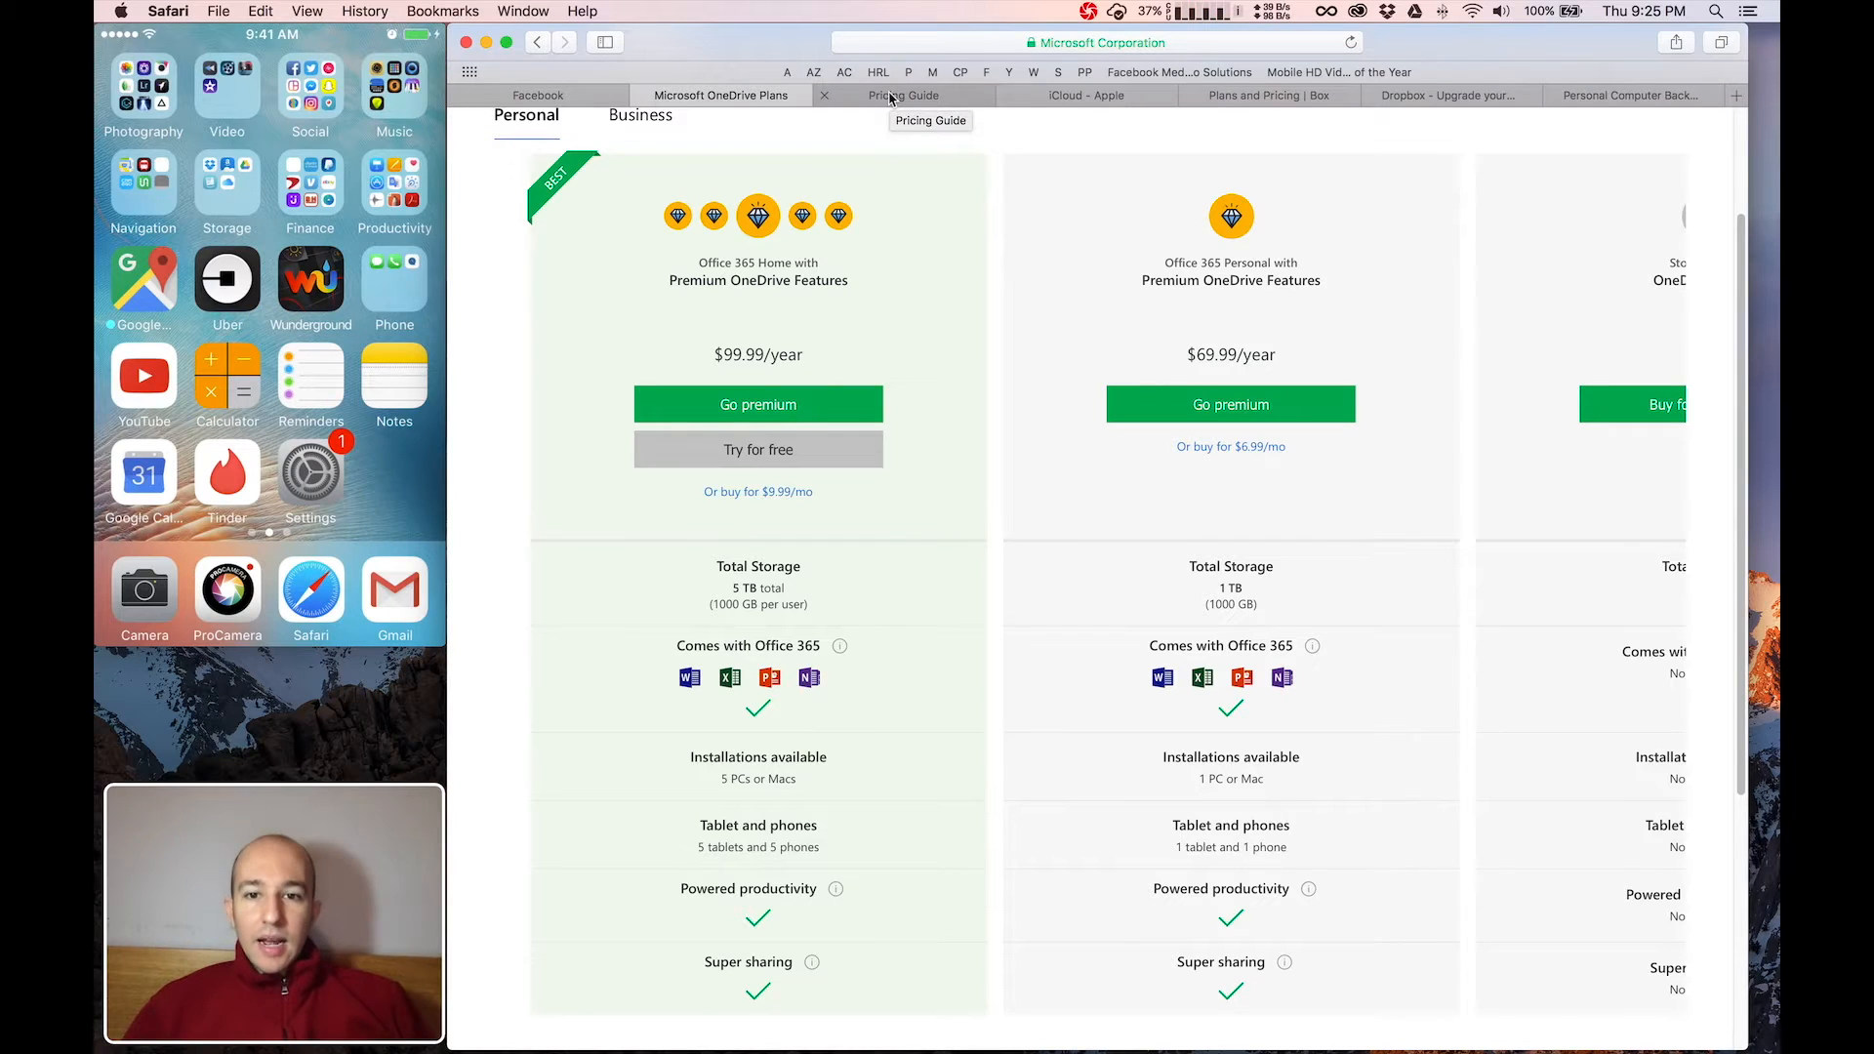
click(905, 94)
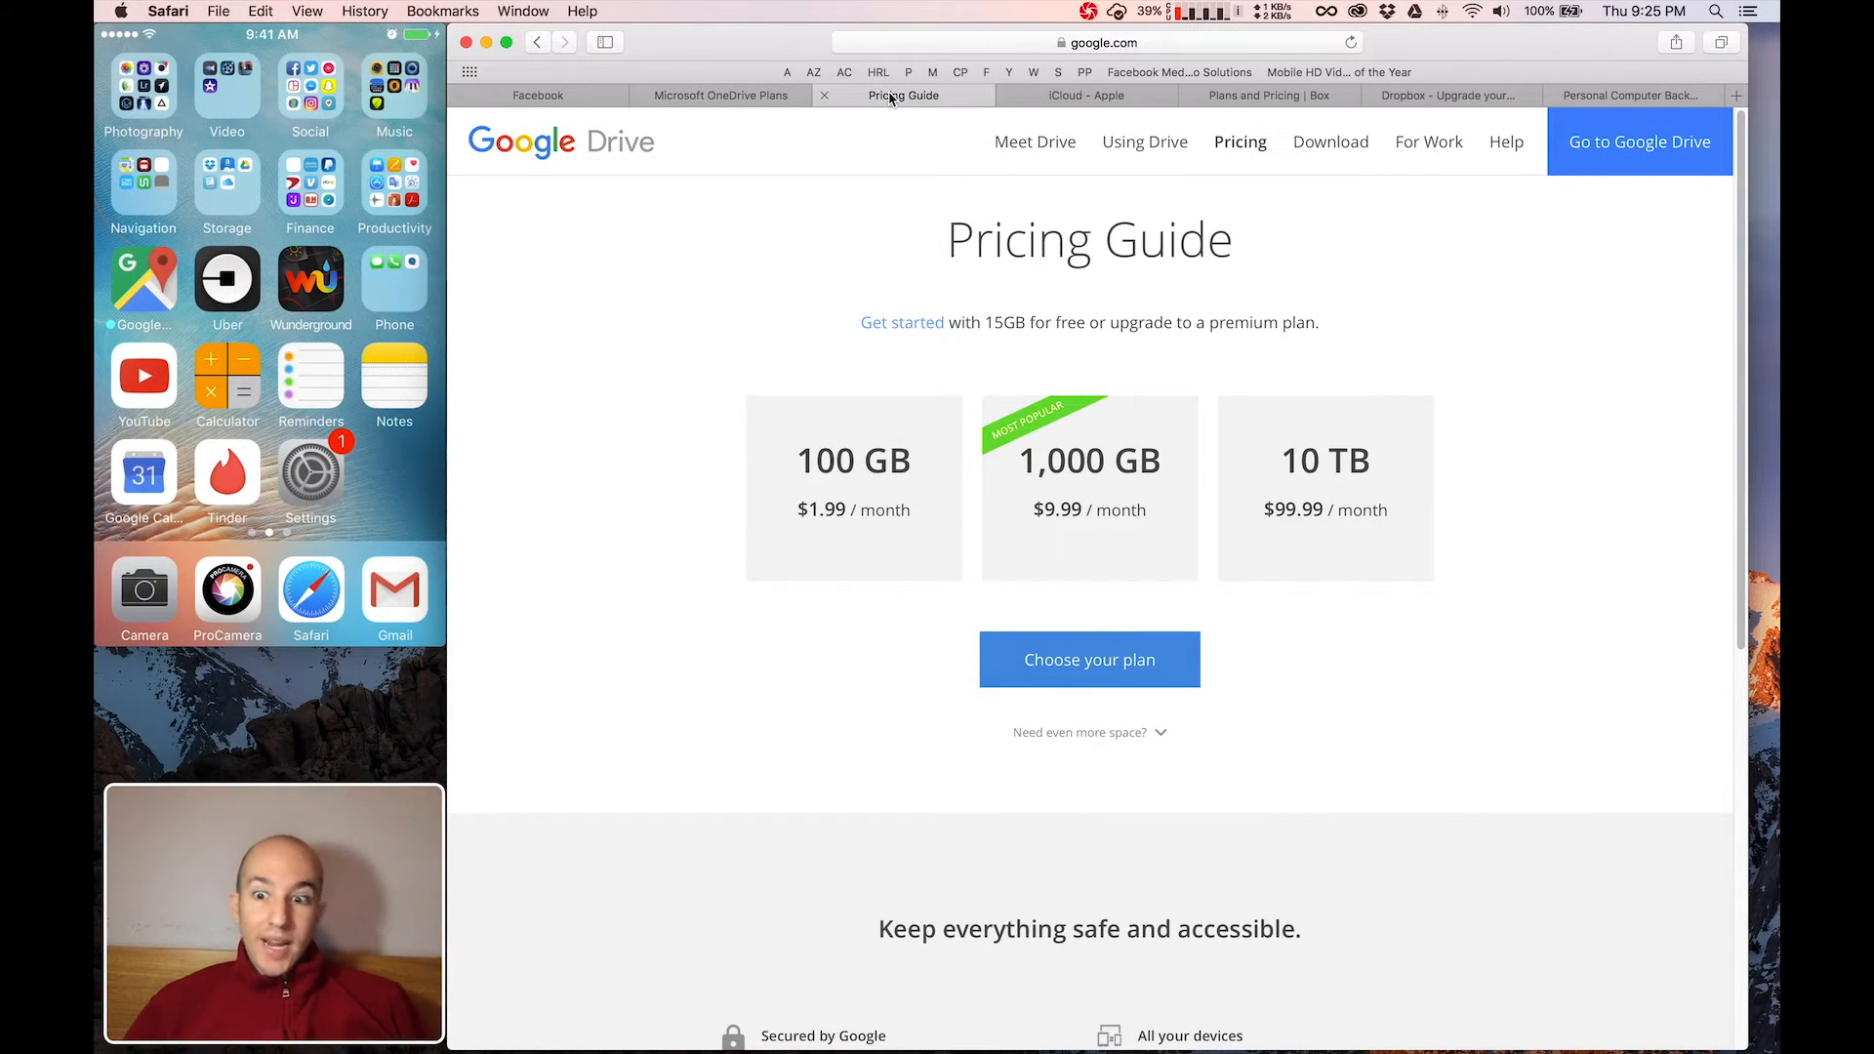
mouse_move(1061, 96)
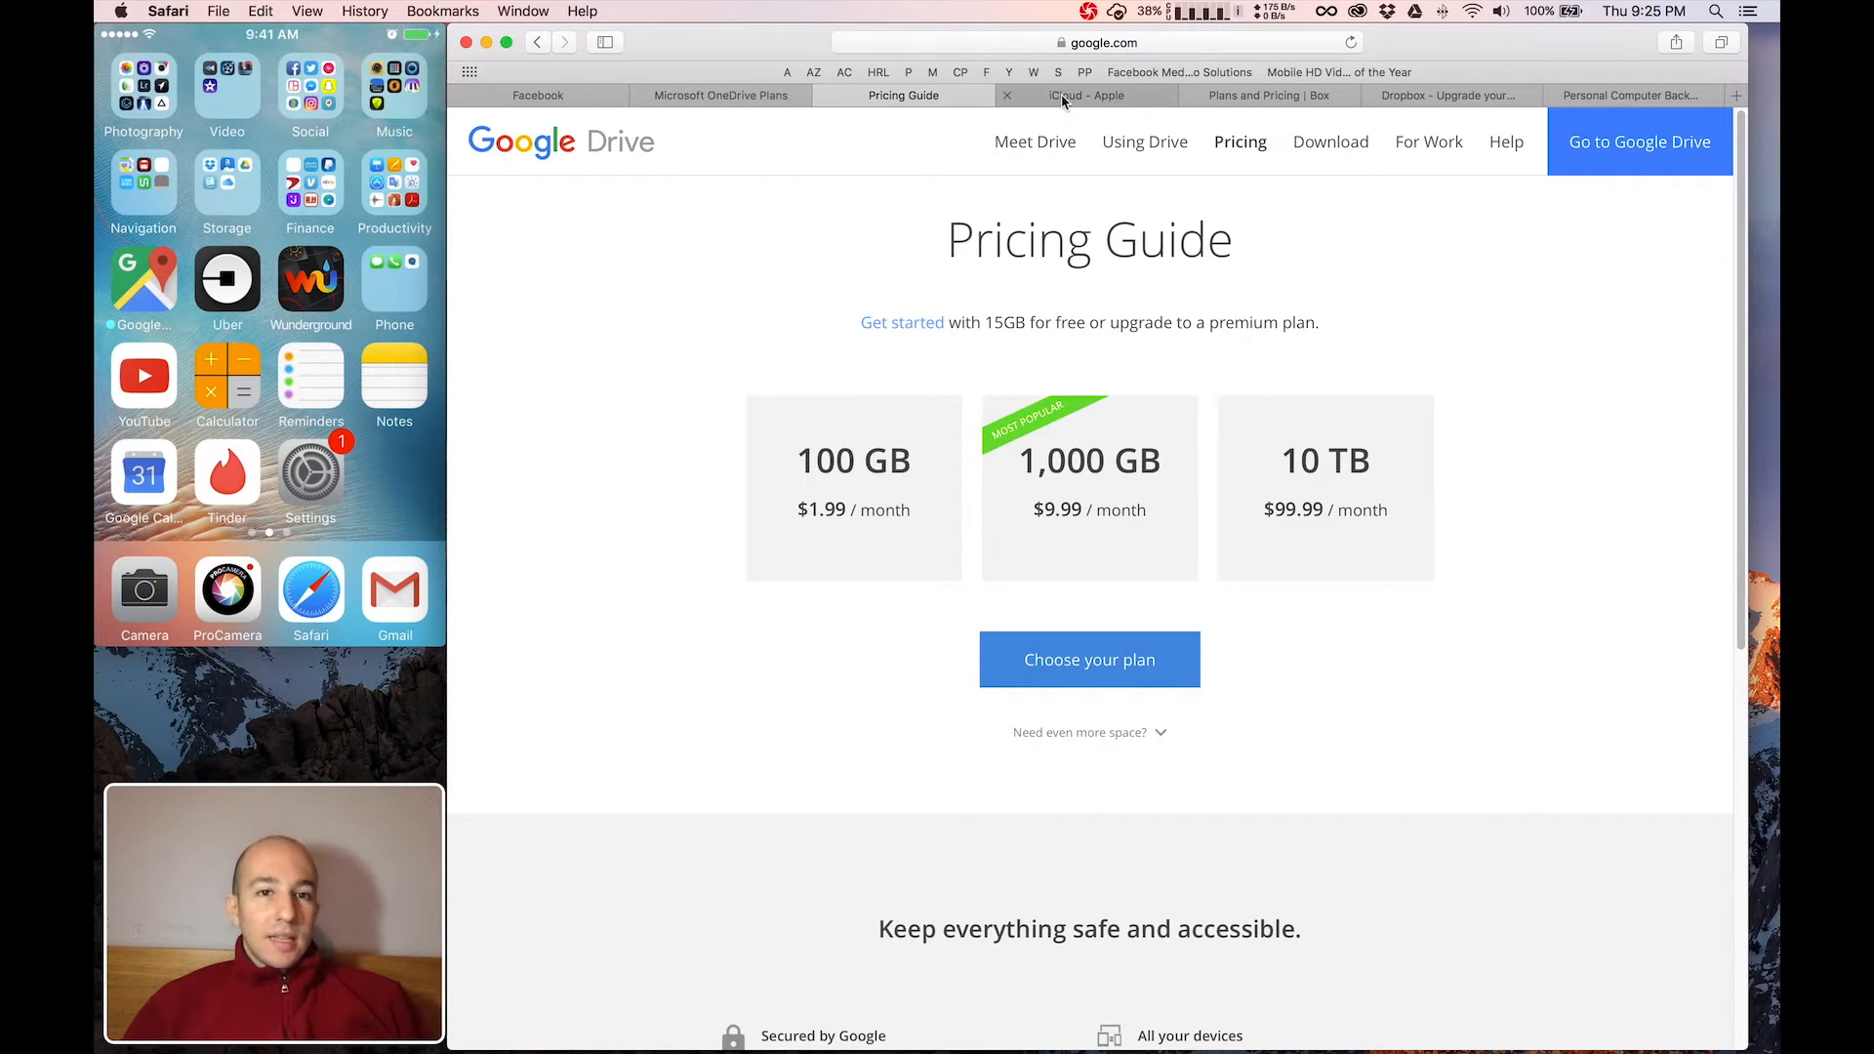
Step: Switch through the iCloud, Box plans and Dropbox upgrade tabs
click(1064, 96)
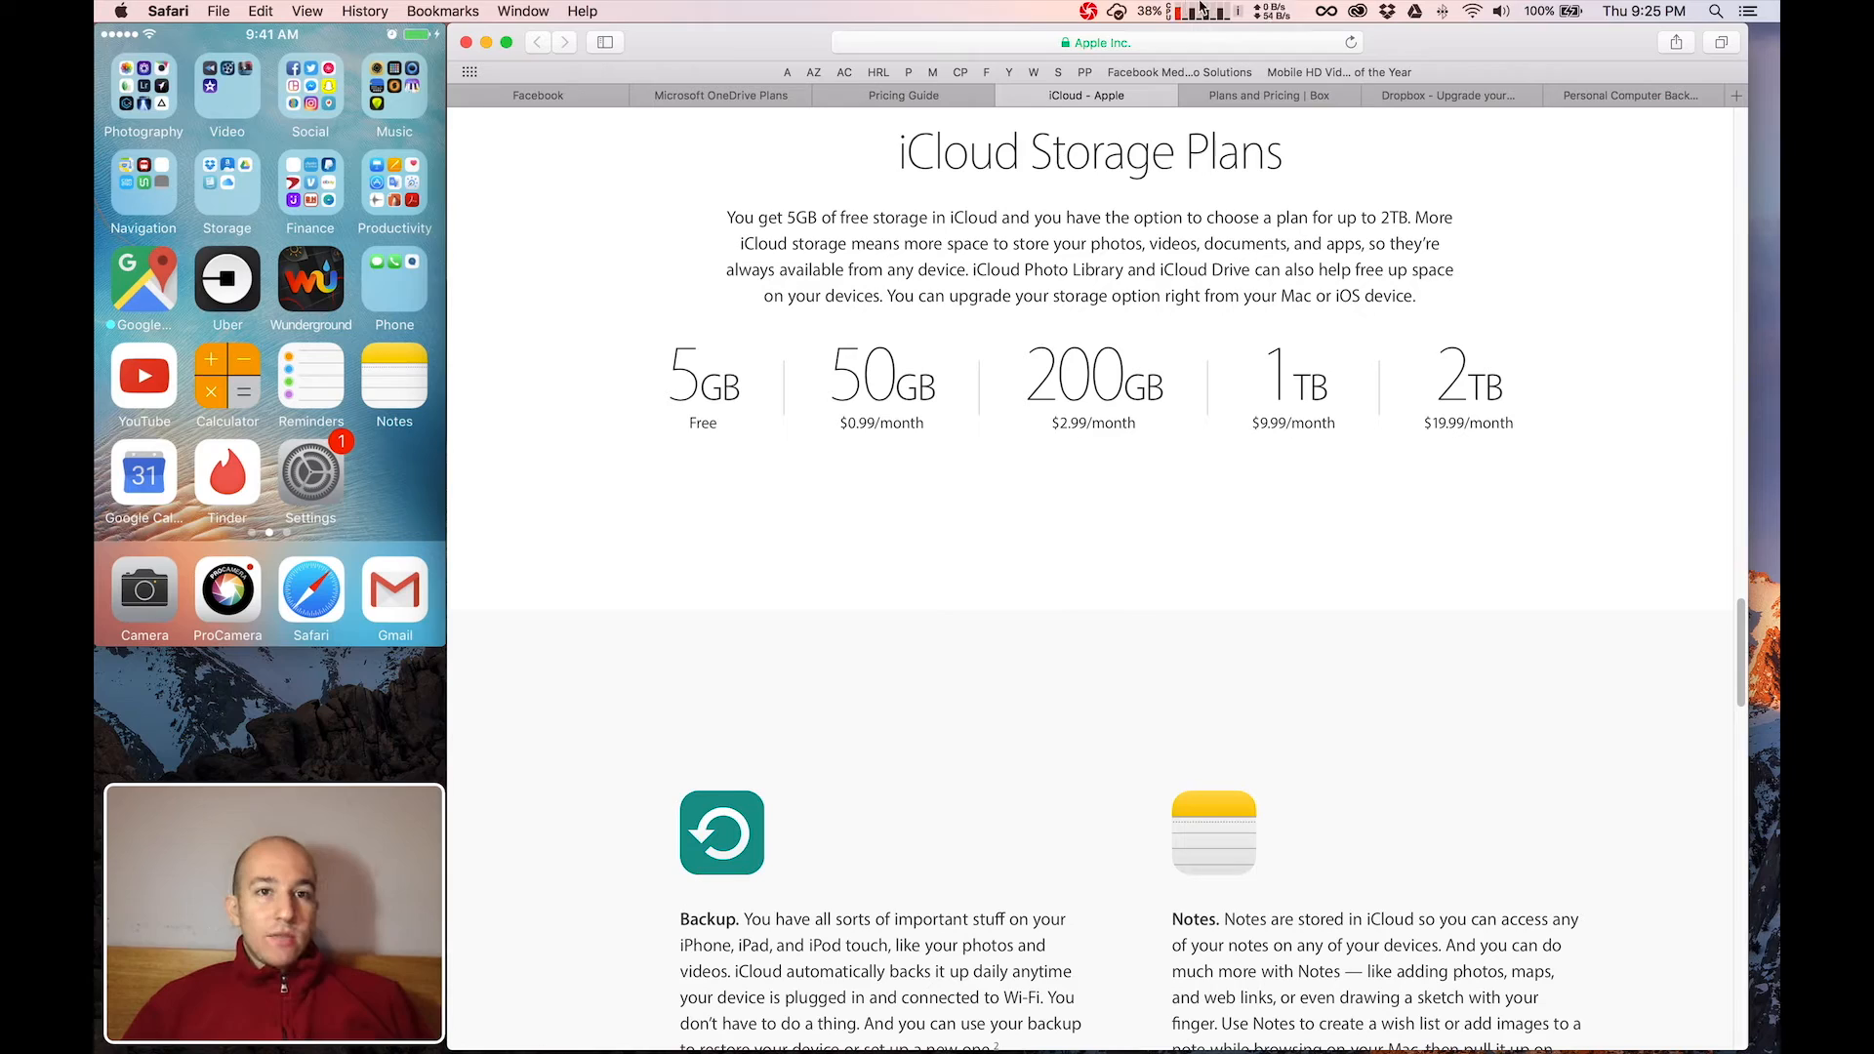
click(1266, 94)
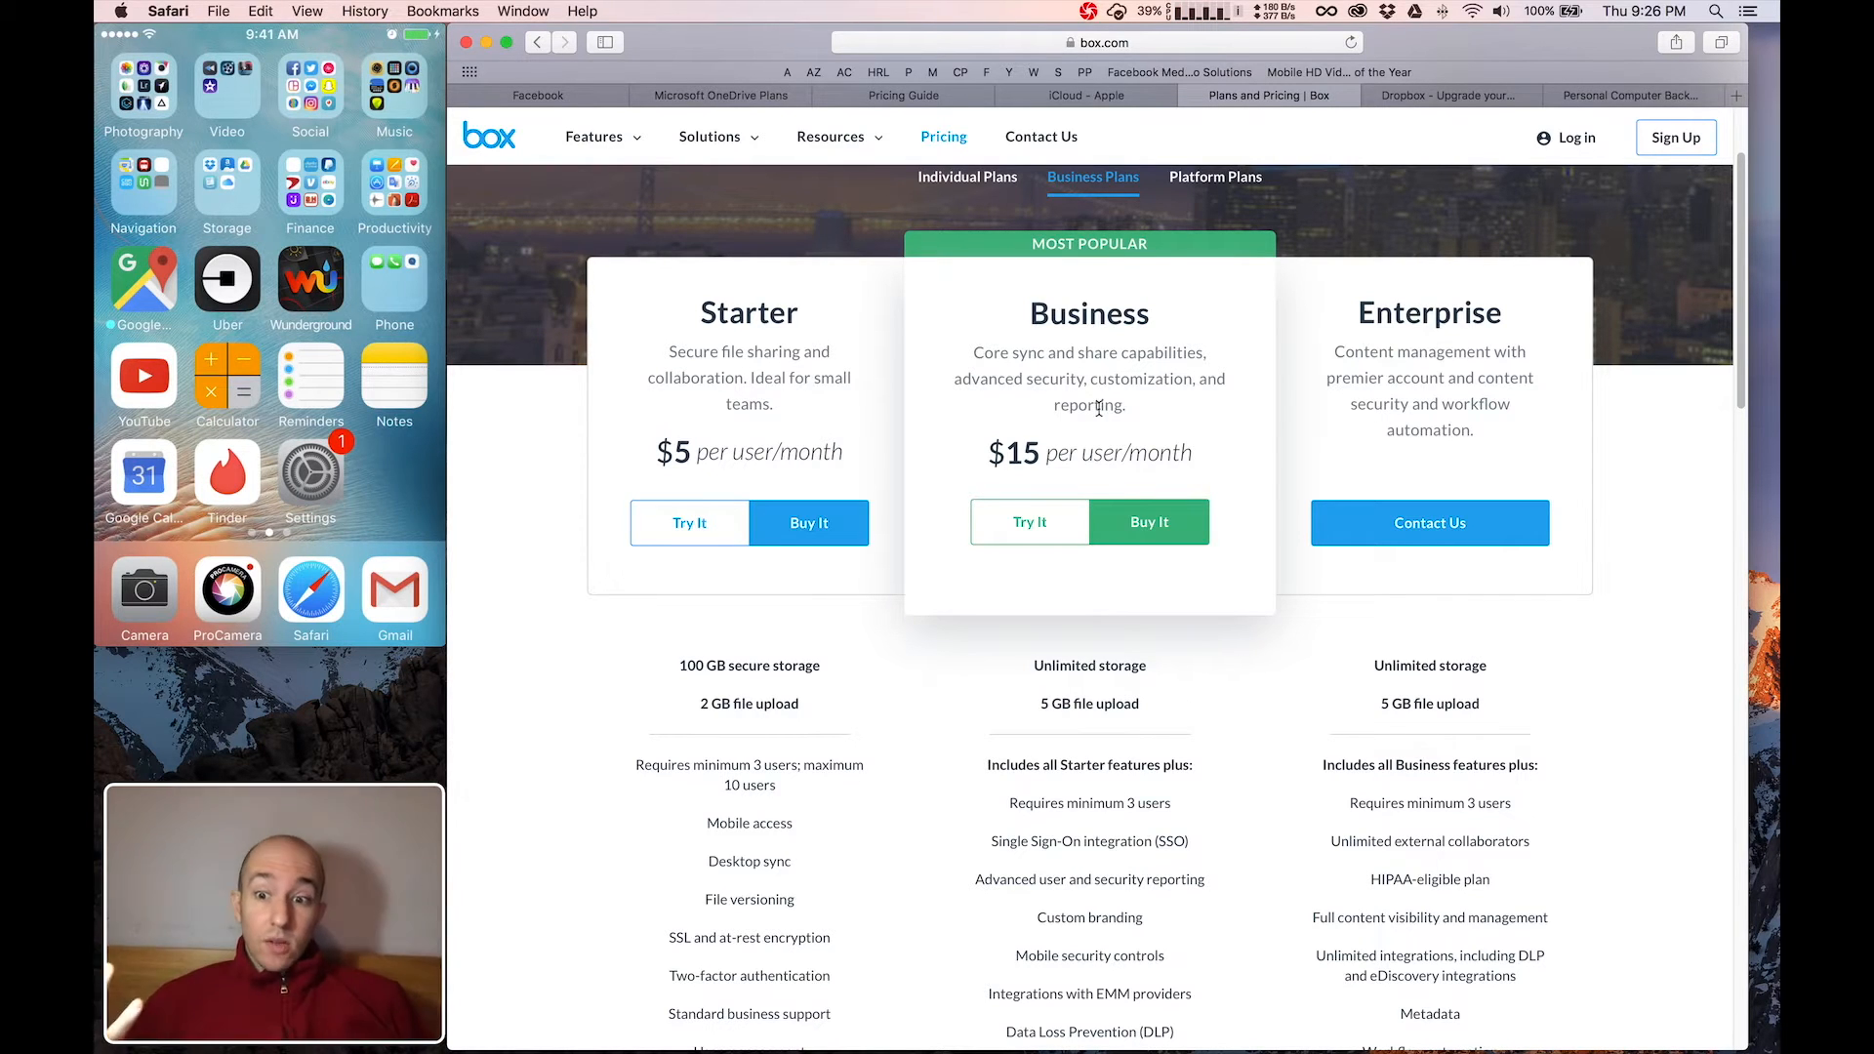
mouse_move(1320, 140)
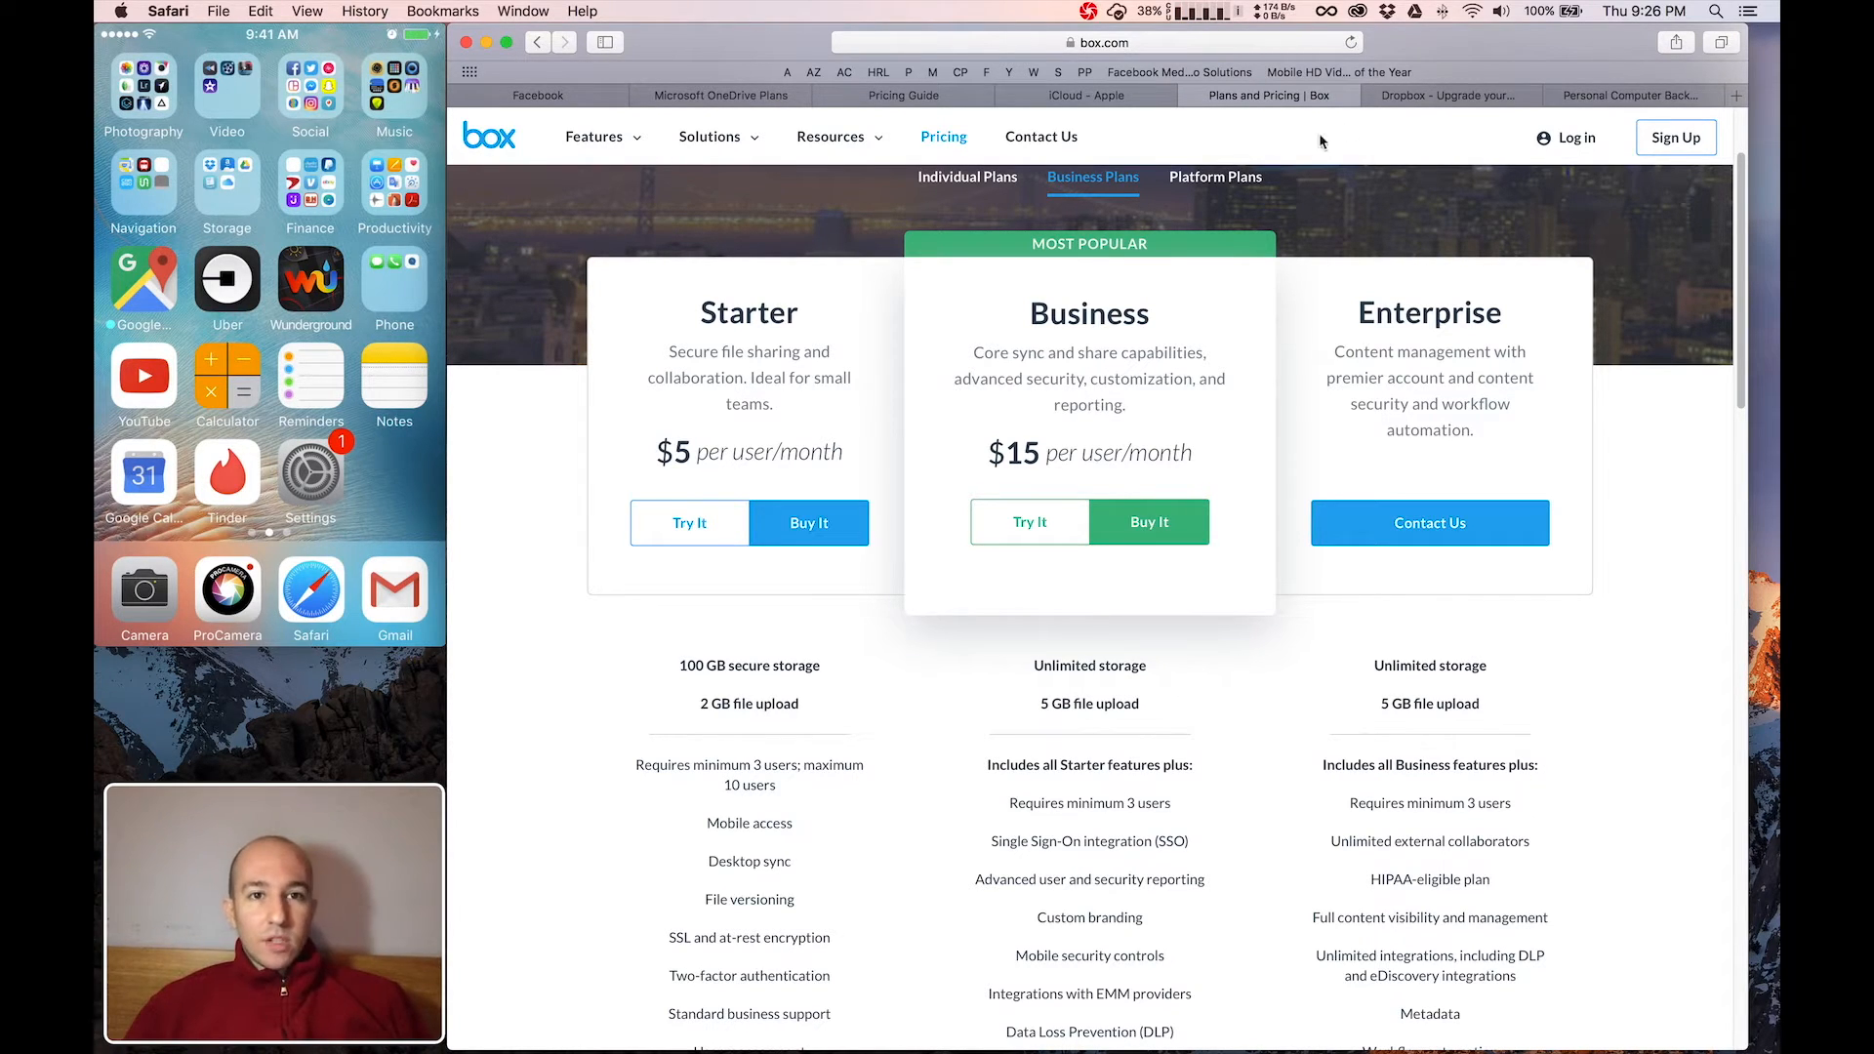
click(1449, 96)
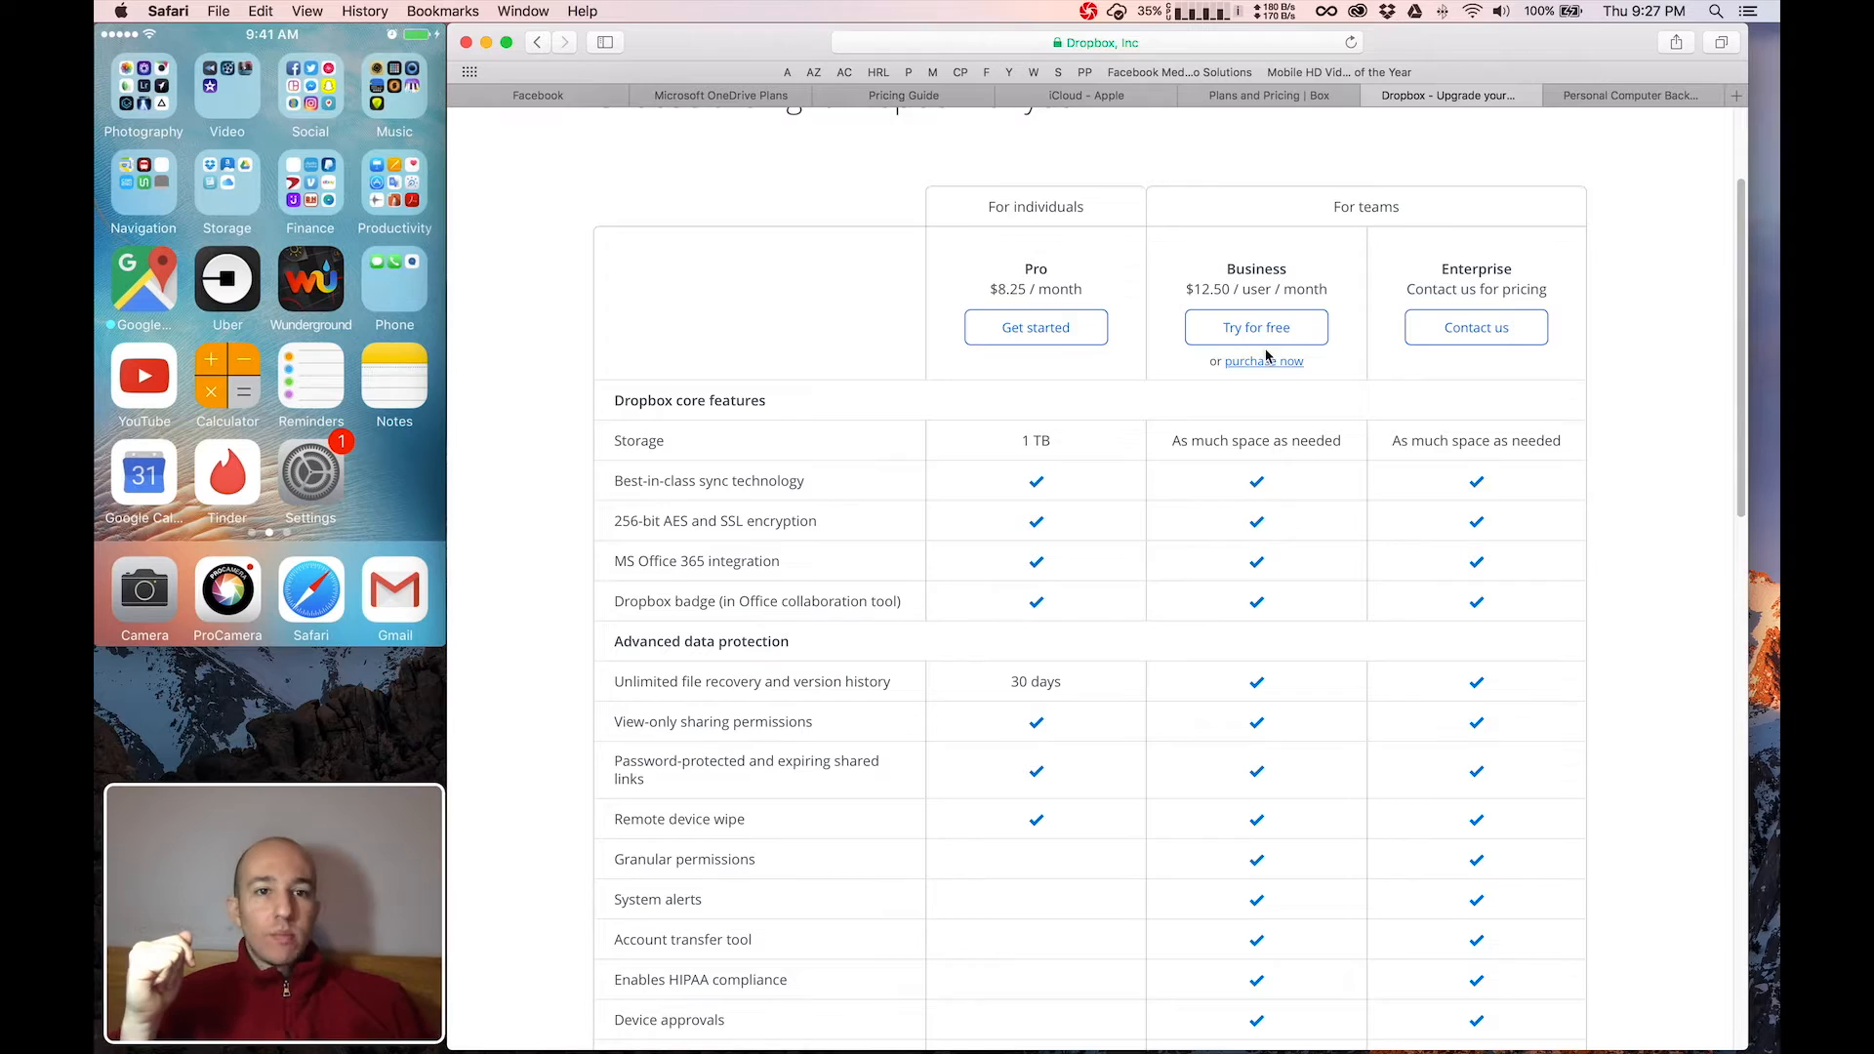
Step: Switch to the Carbonite tab showing Basic, Plus and Prime yearly plans
click(1634, 94)
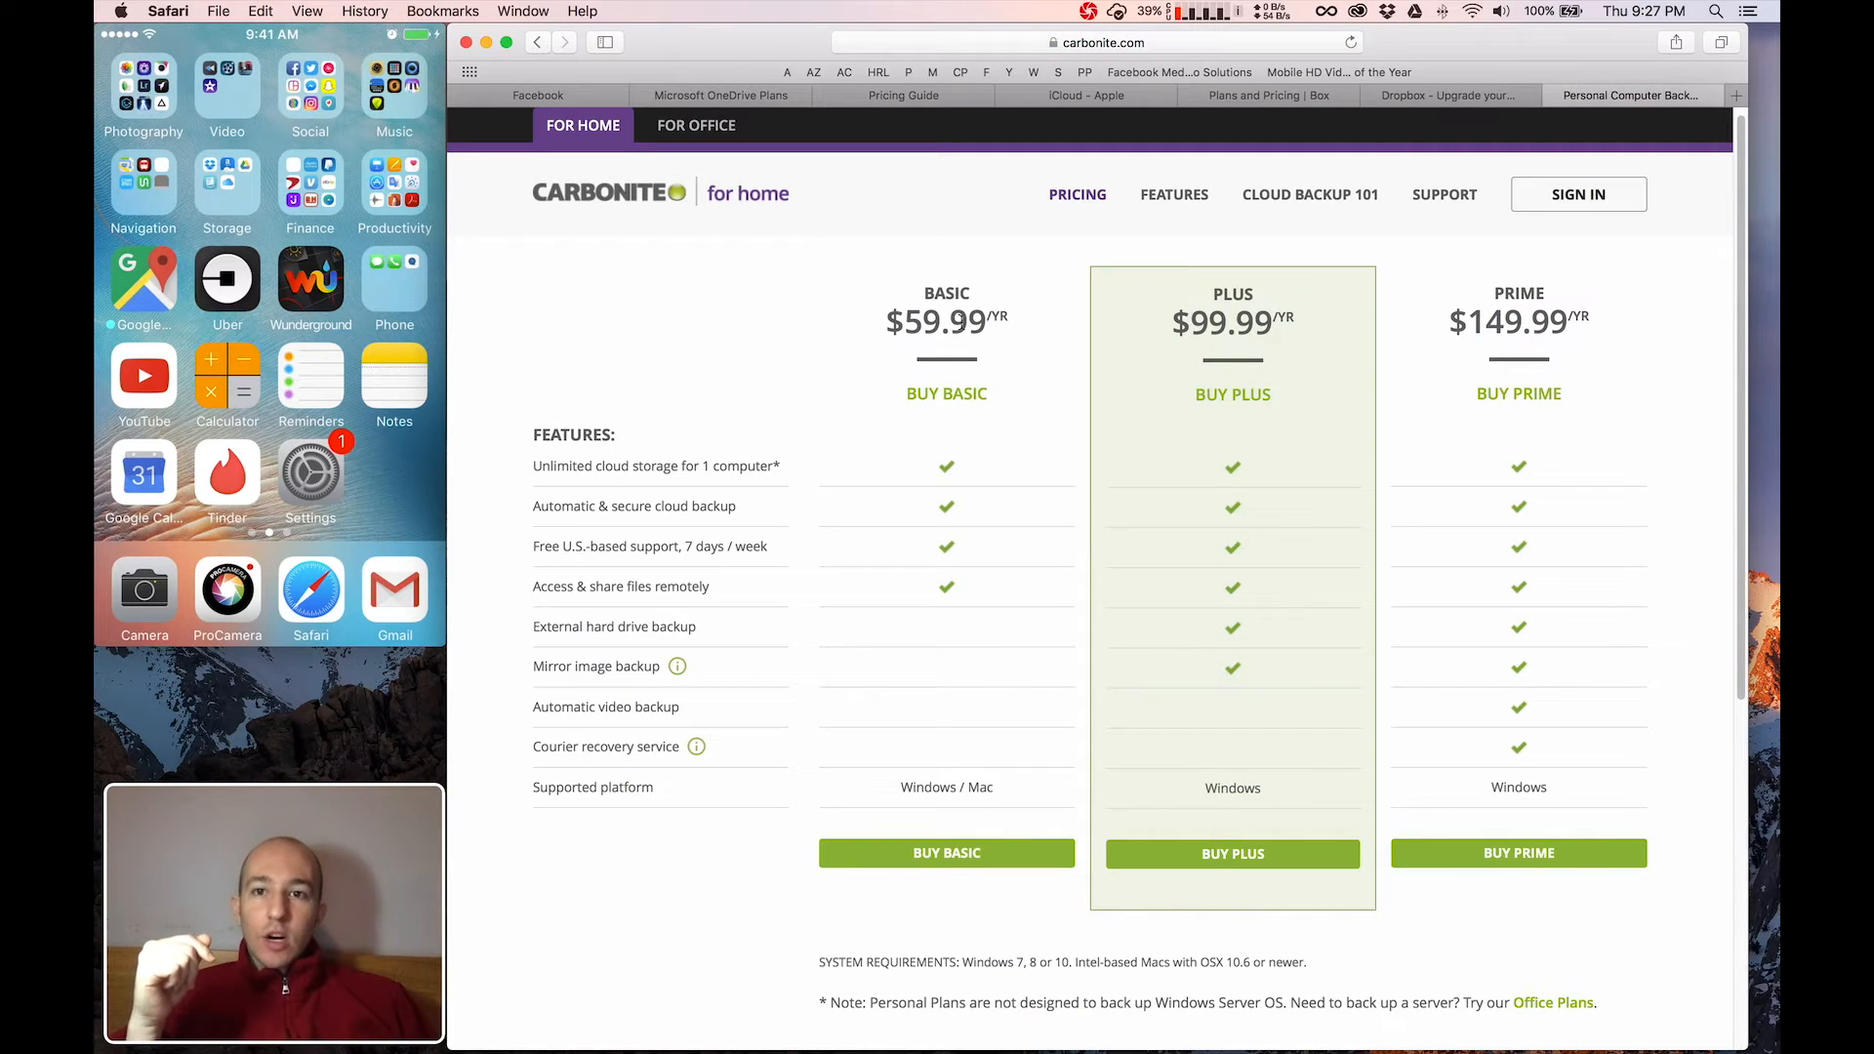
mouse_move(1197, 507)
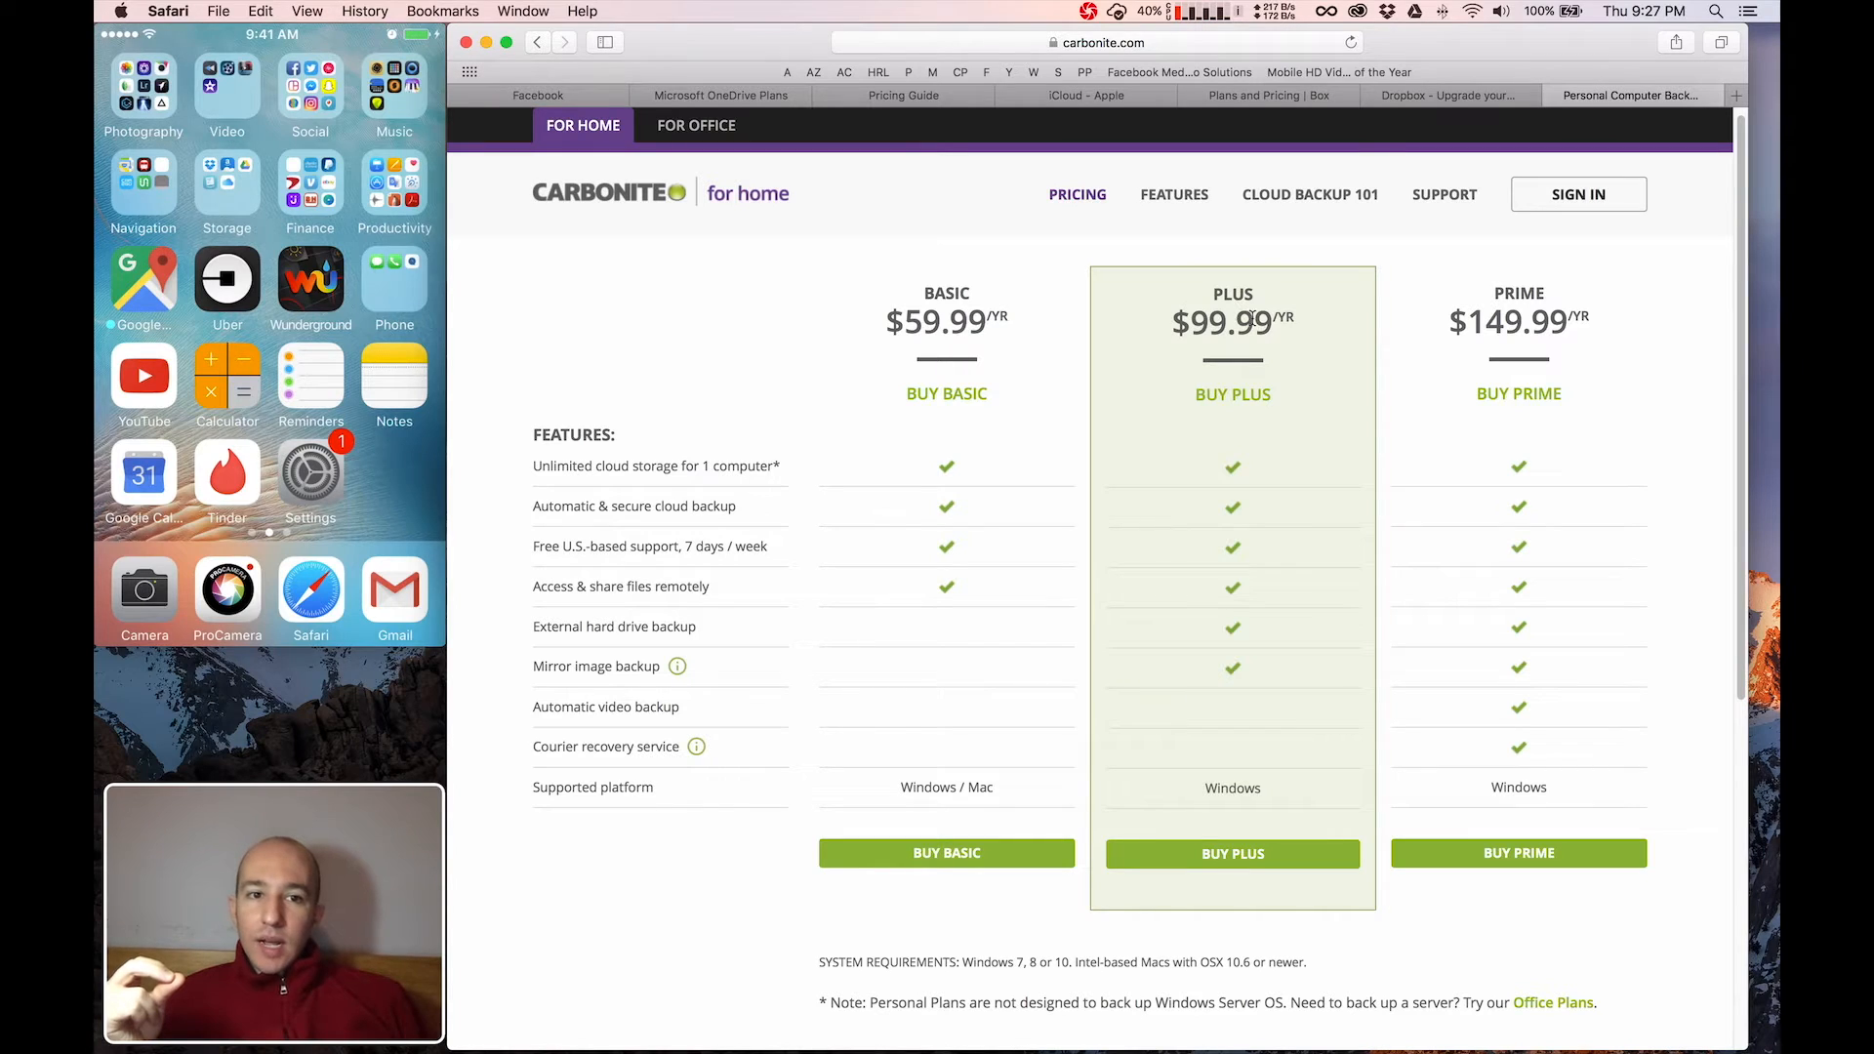
mouse_move(1252, 633)
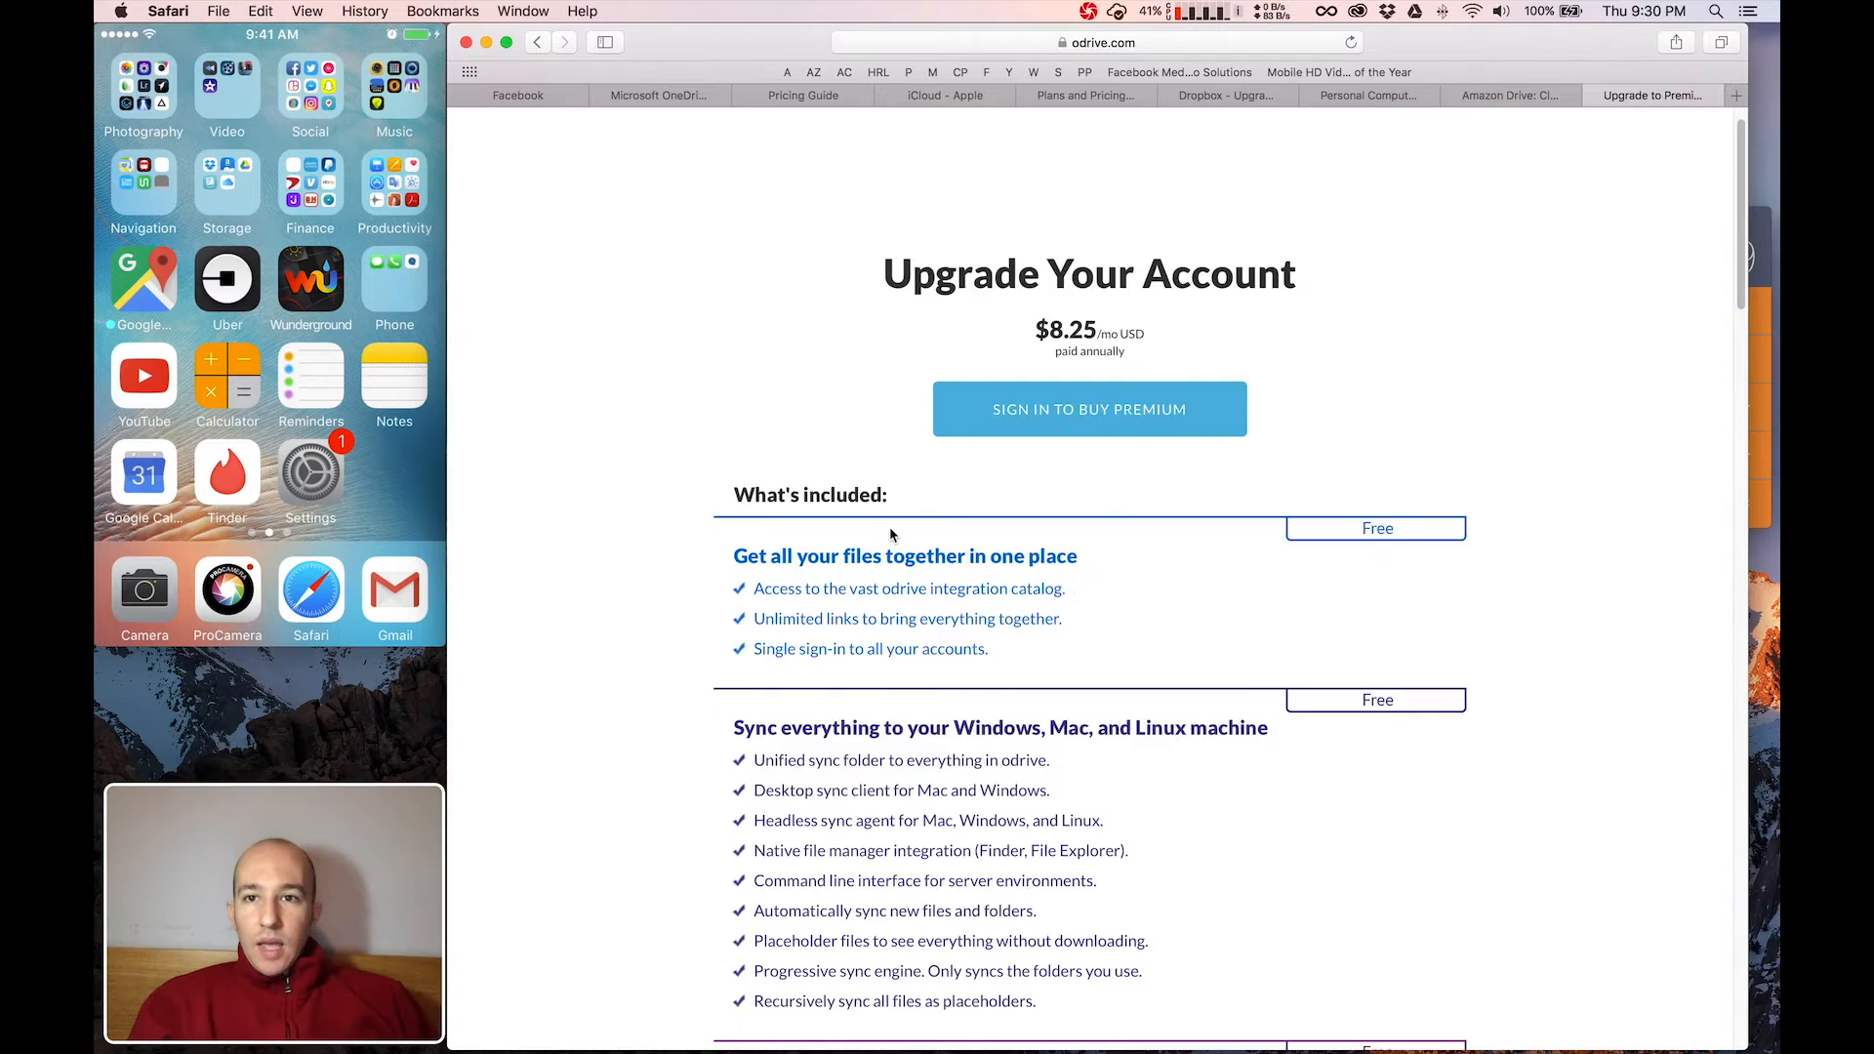
Step: Scroll up and back down the odrive Upgrade Your Account page
scroll(up, 3)
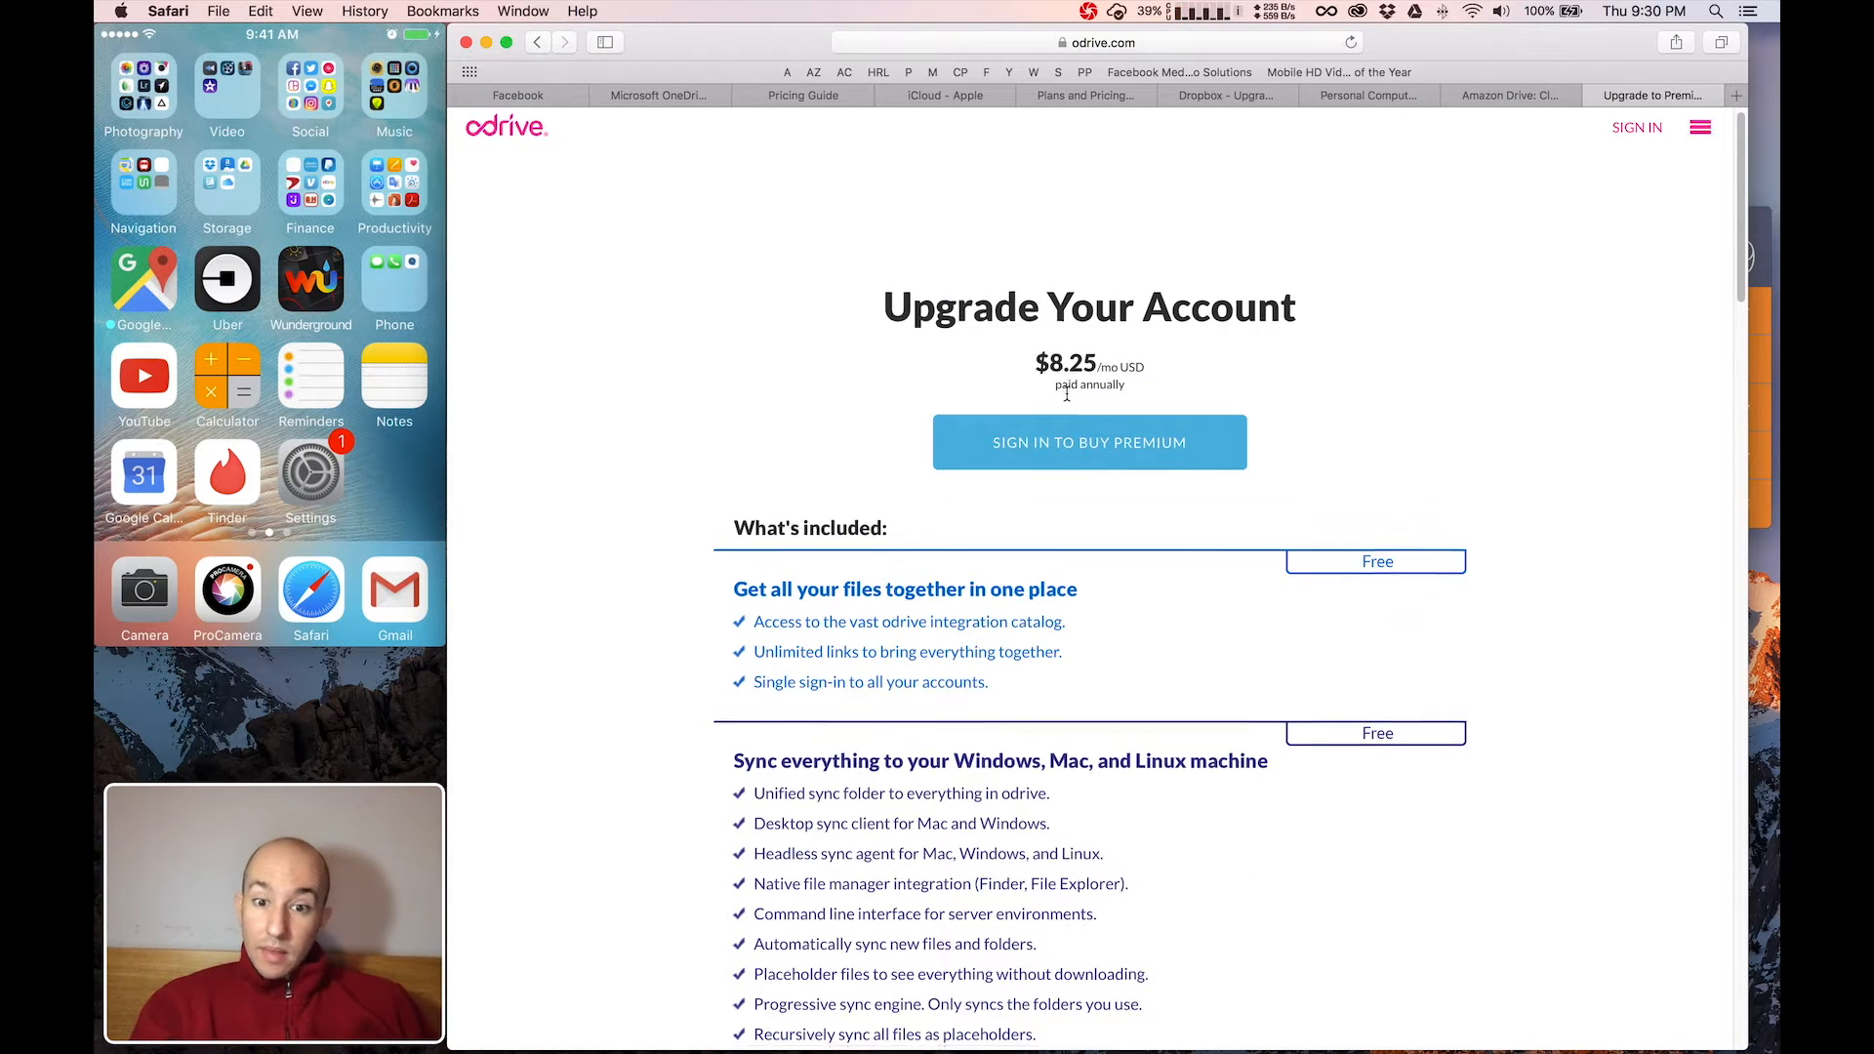
scroll(down, 3)
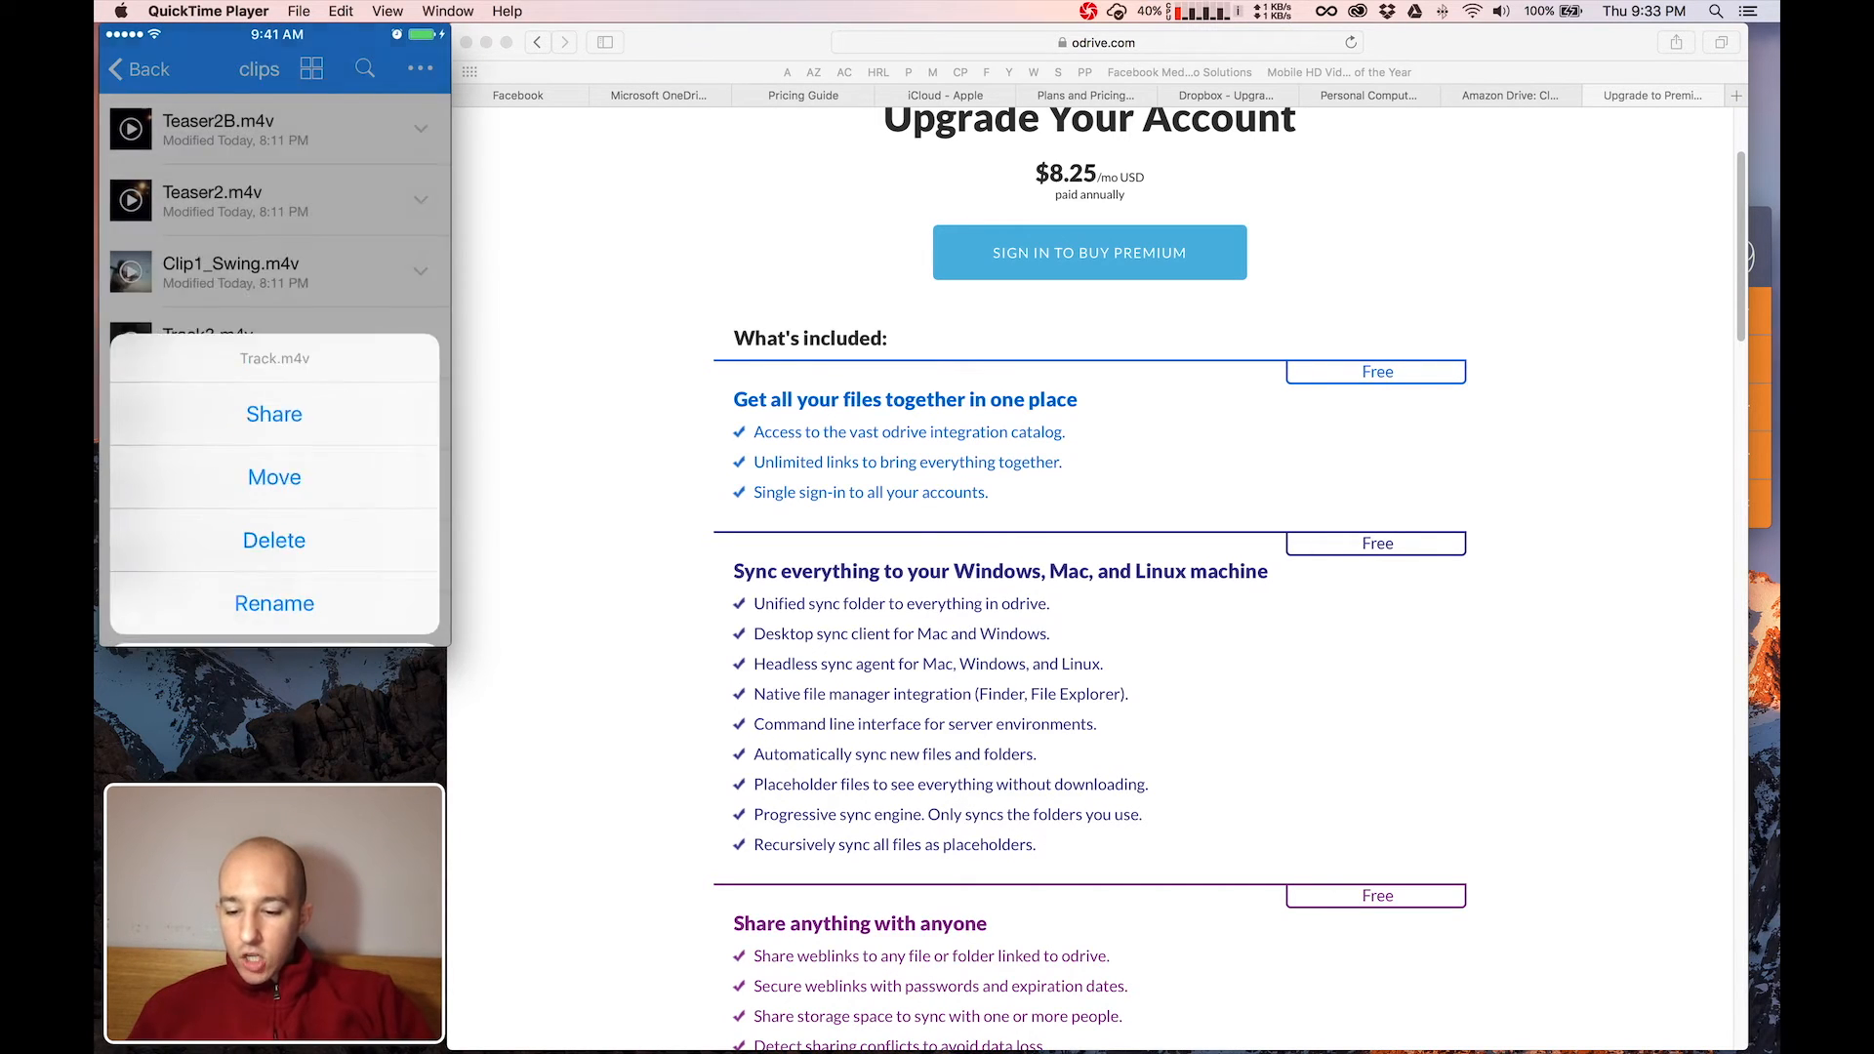
Step: Open the Track.m4v share sheet via Share and Open With, then cancel it
click(273, 414)
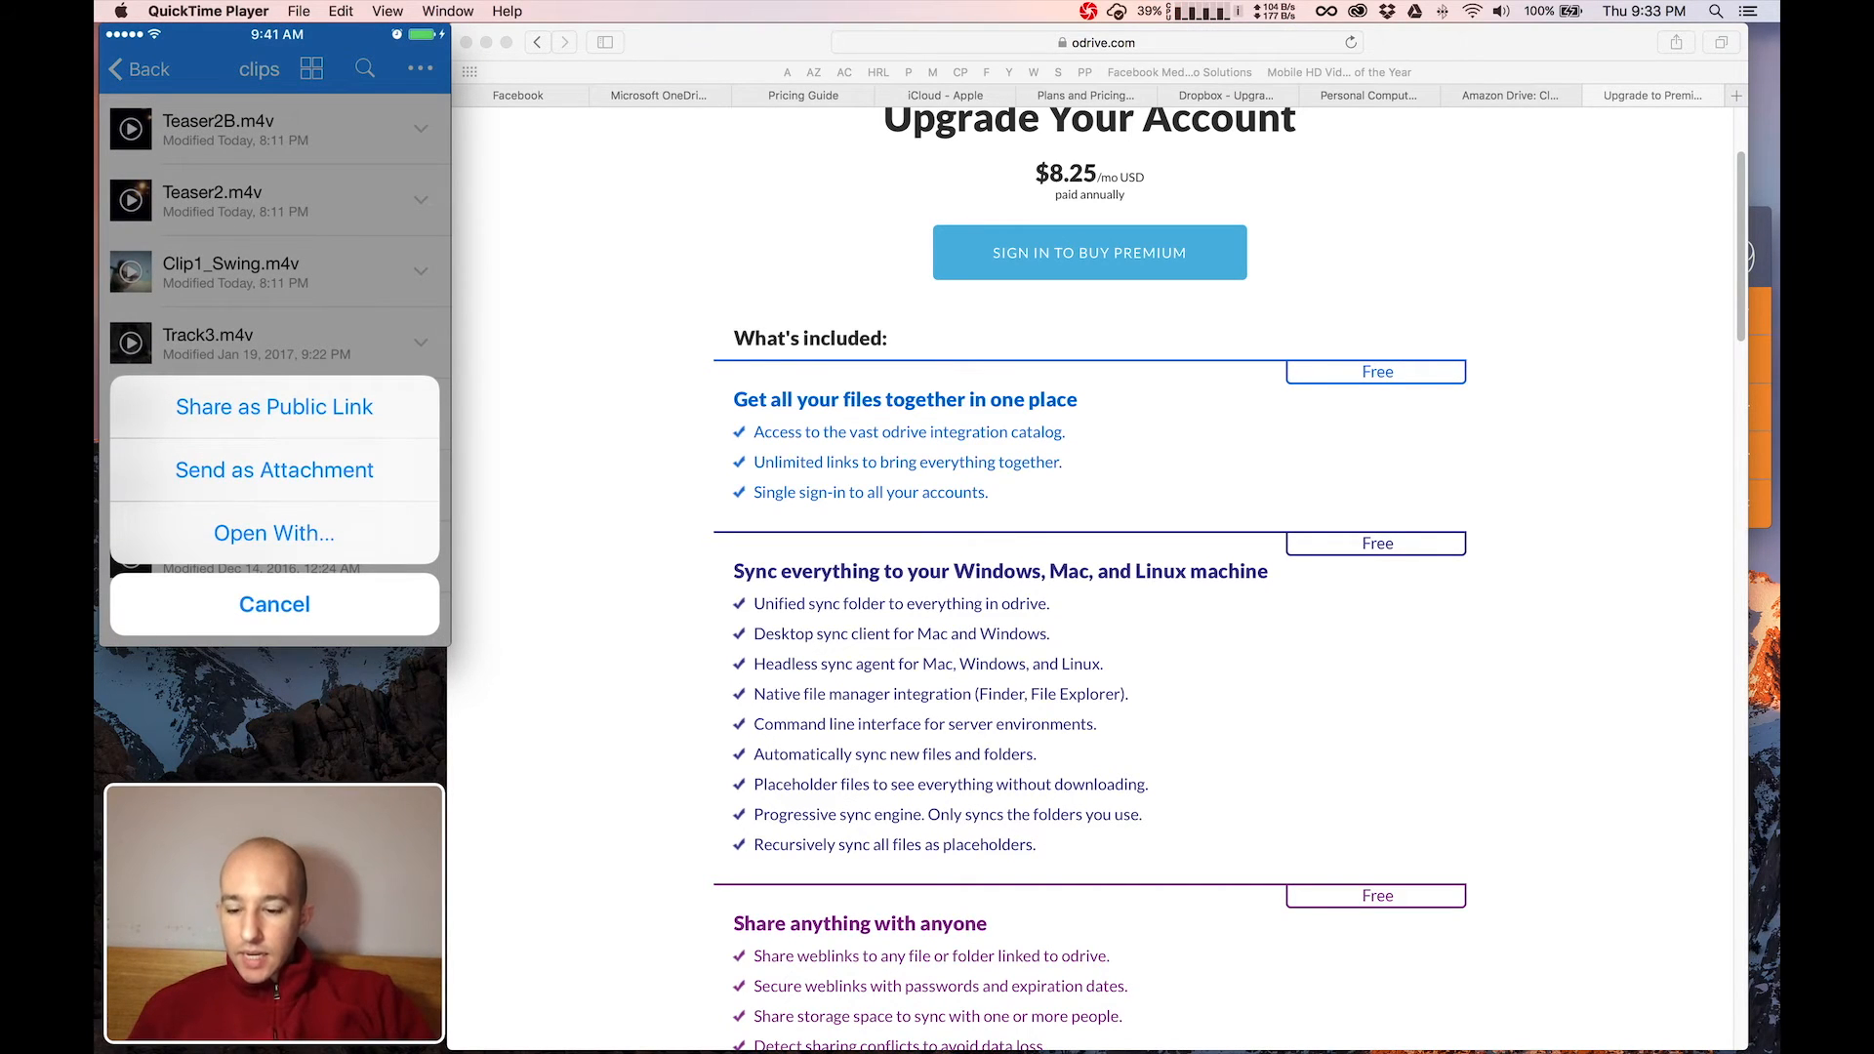
click(273, 469)
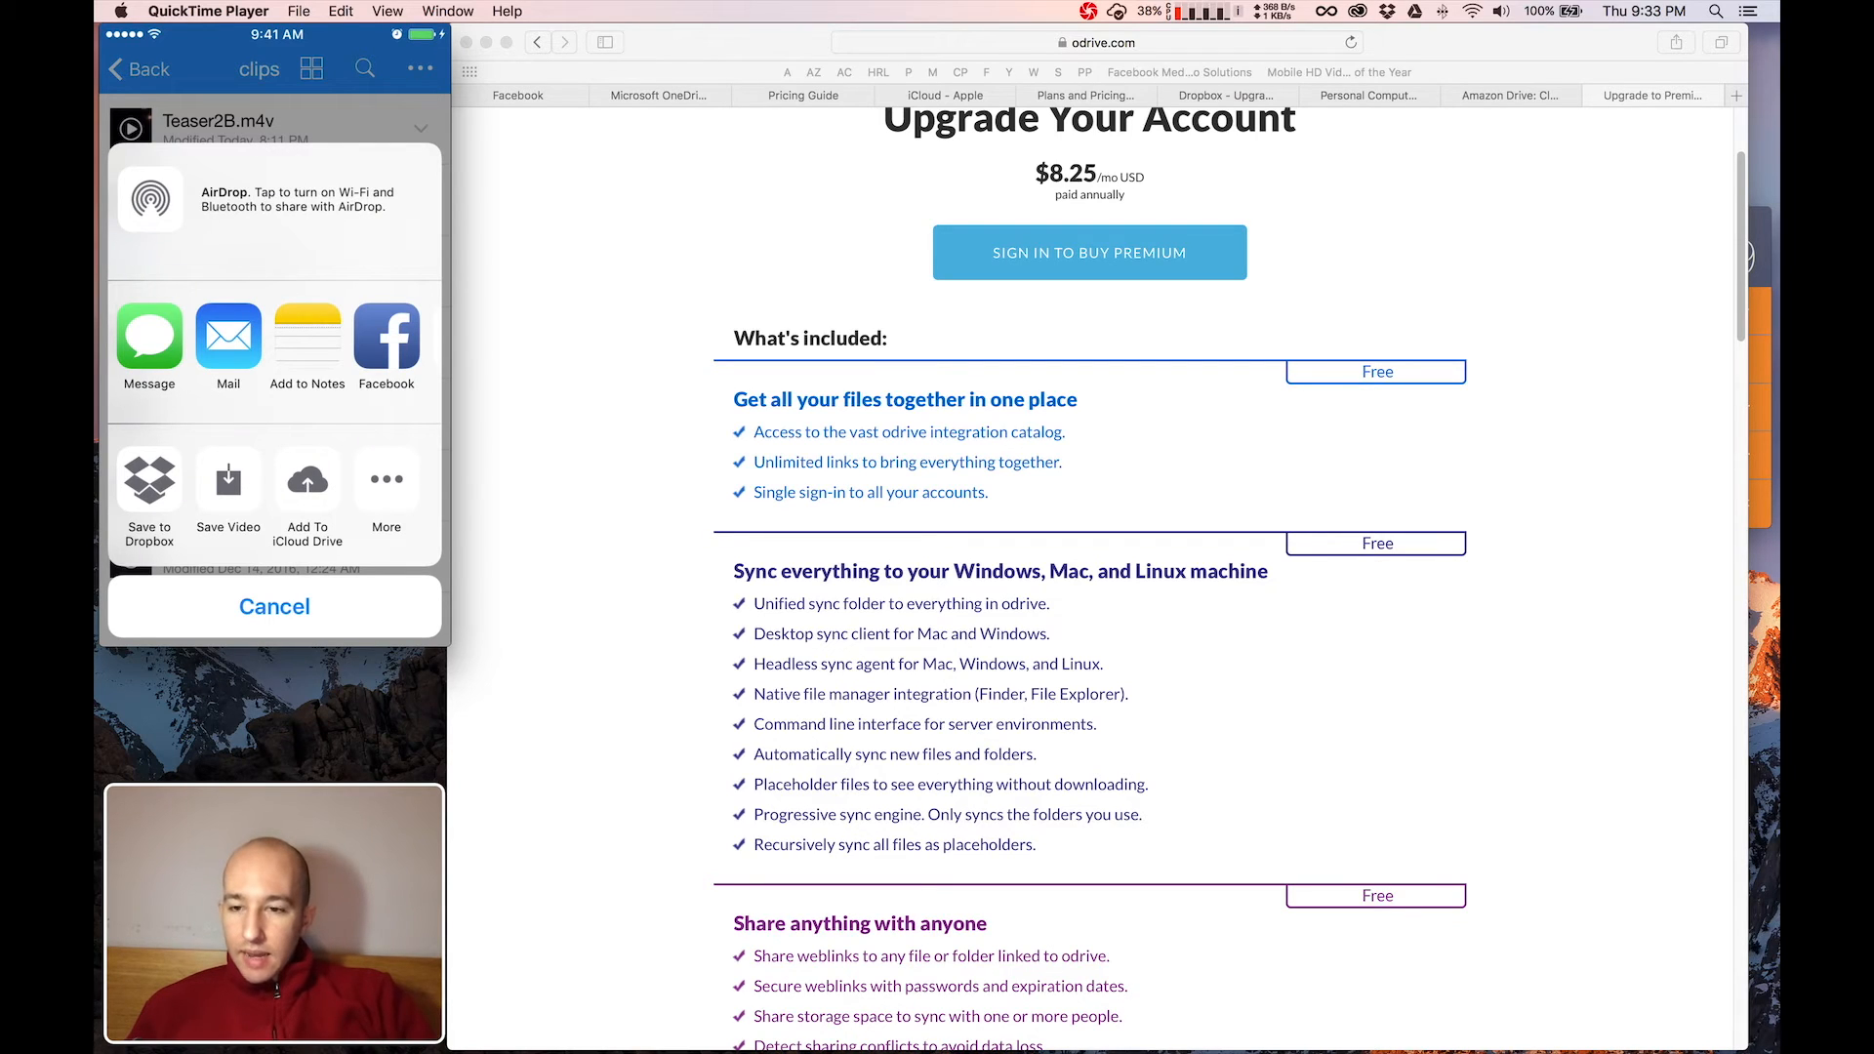
click(273, 606)
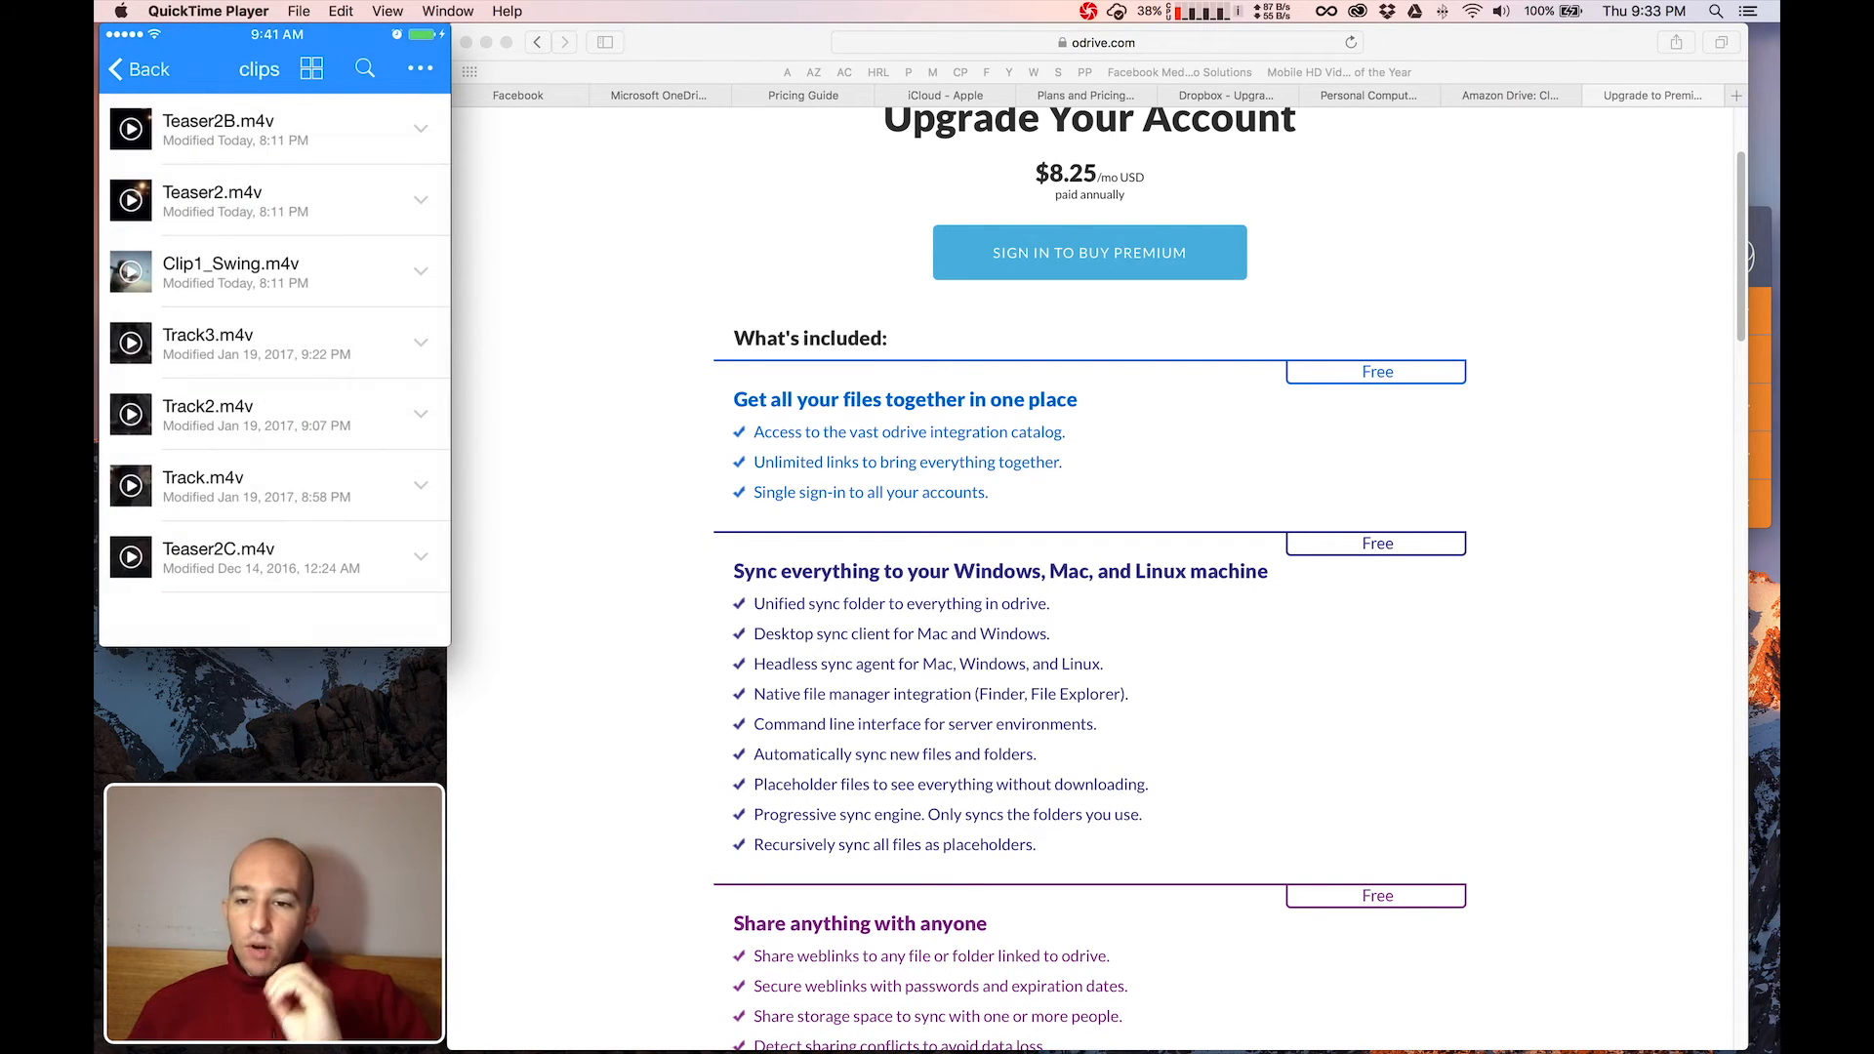
Step: Reopen Track.m4v's actions, choose Share again, then cancel
click(420, 484)
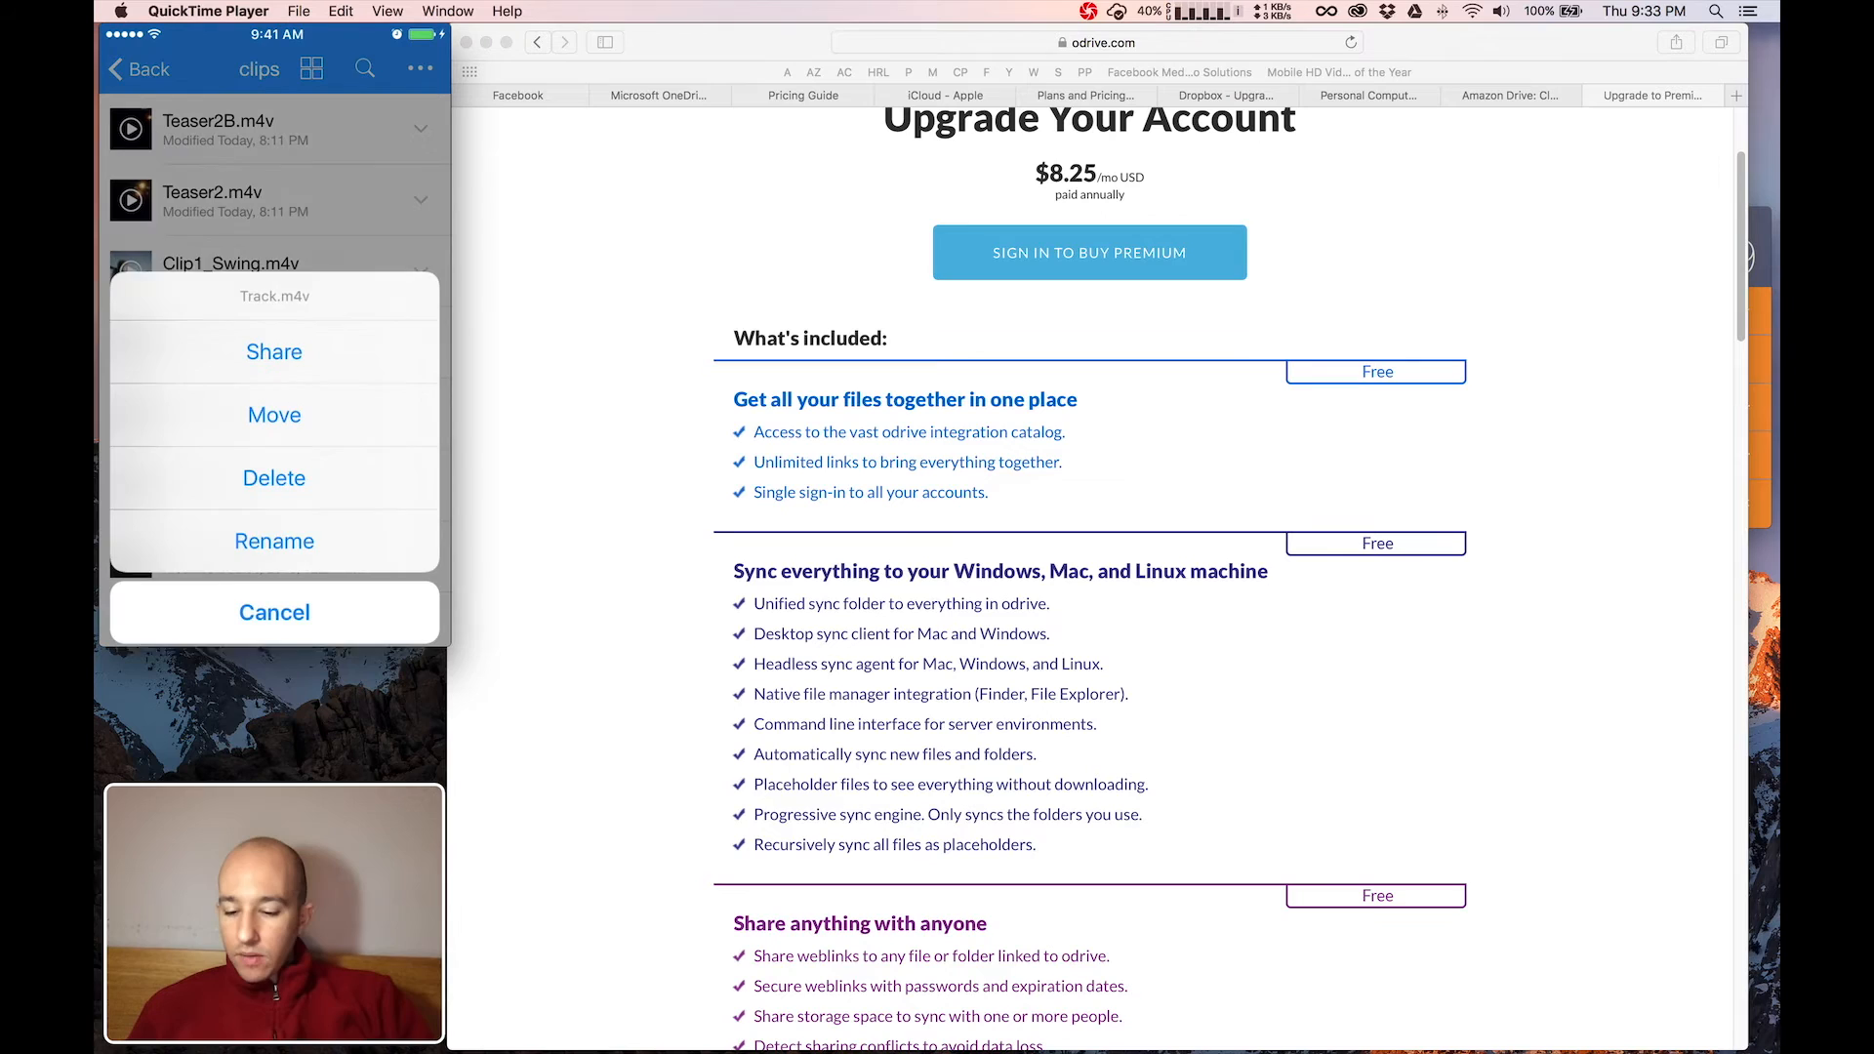
click(273, 352)
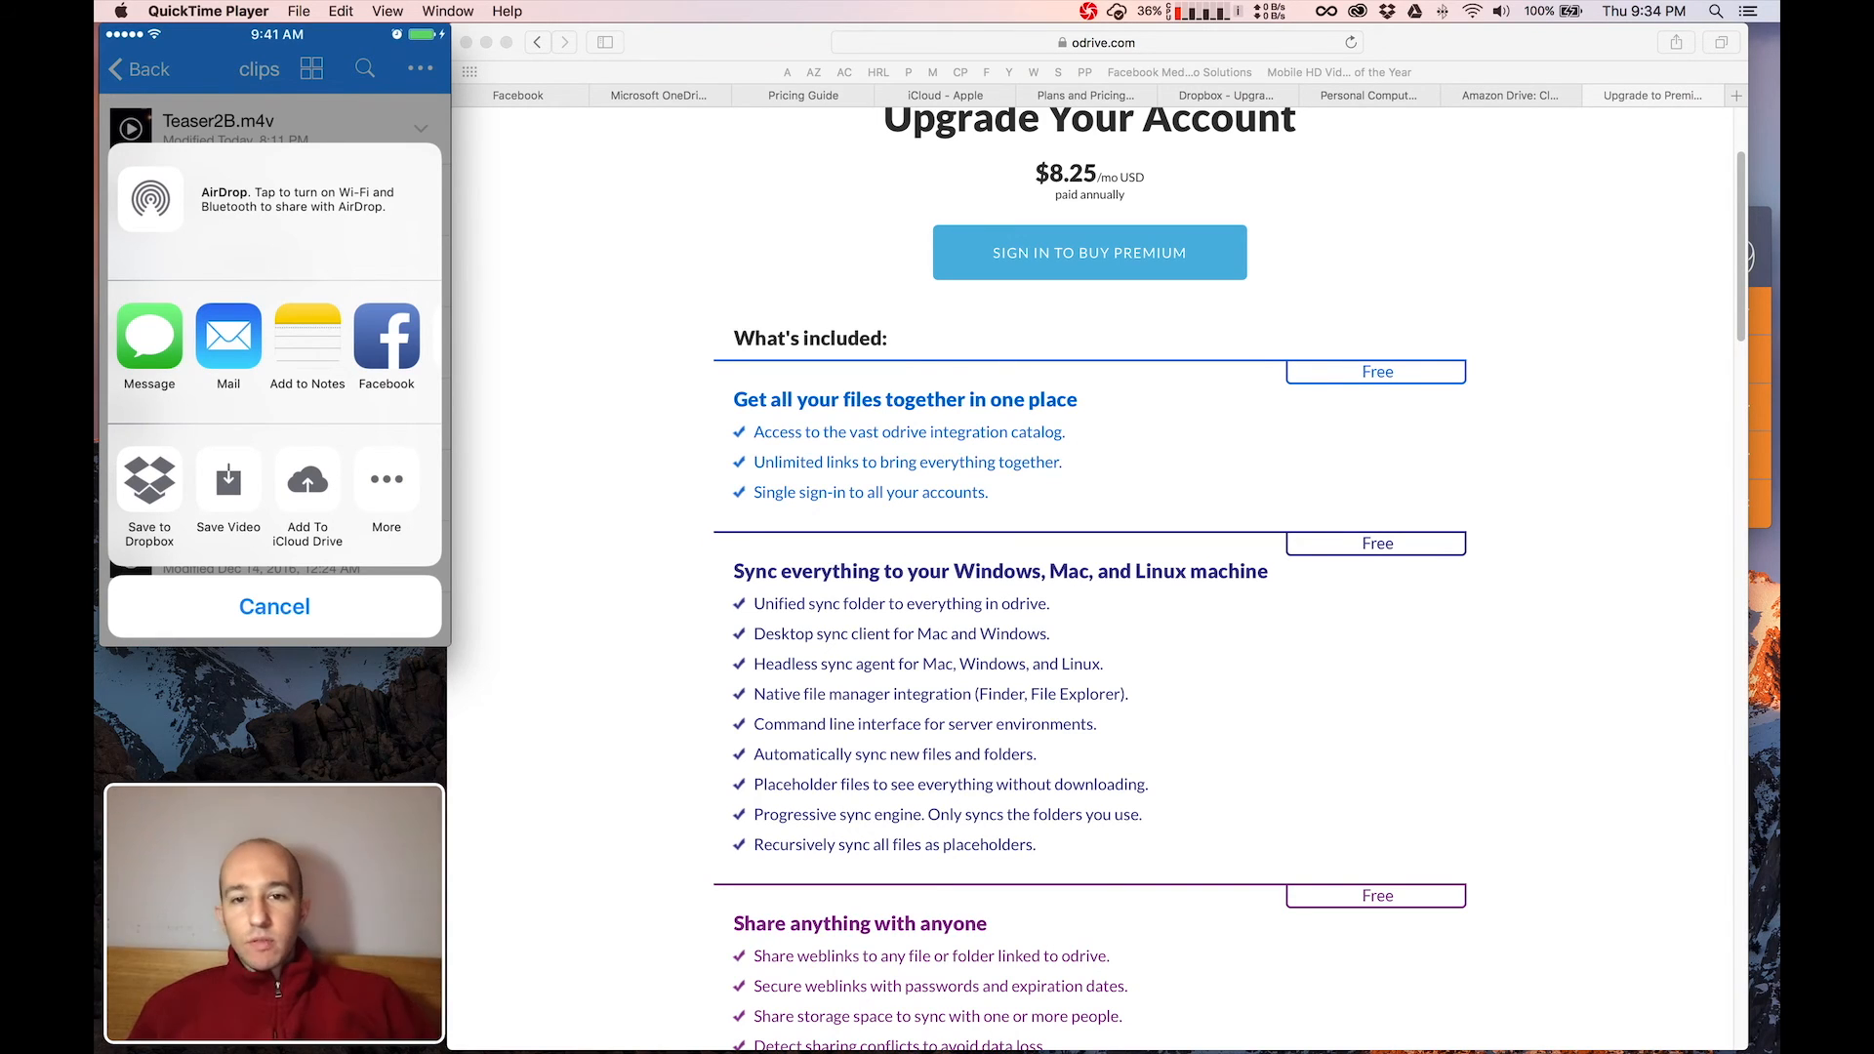
click(274, 606)
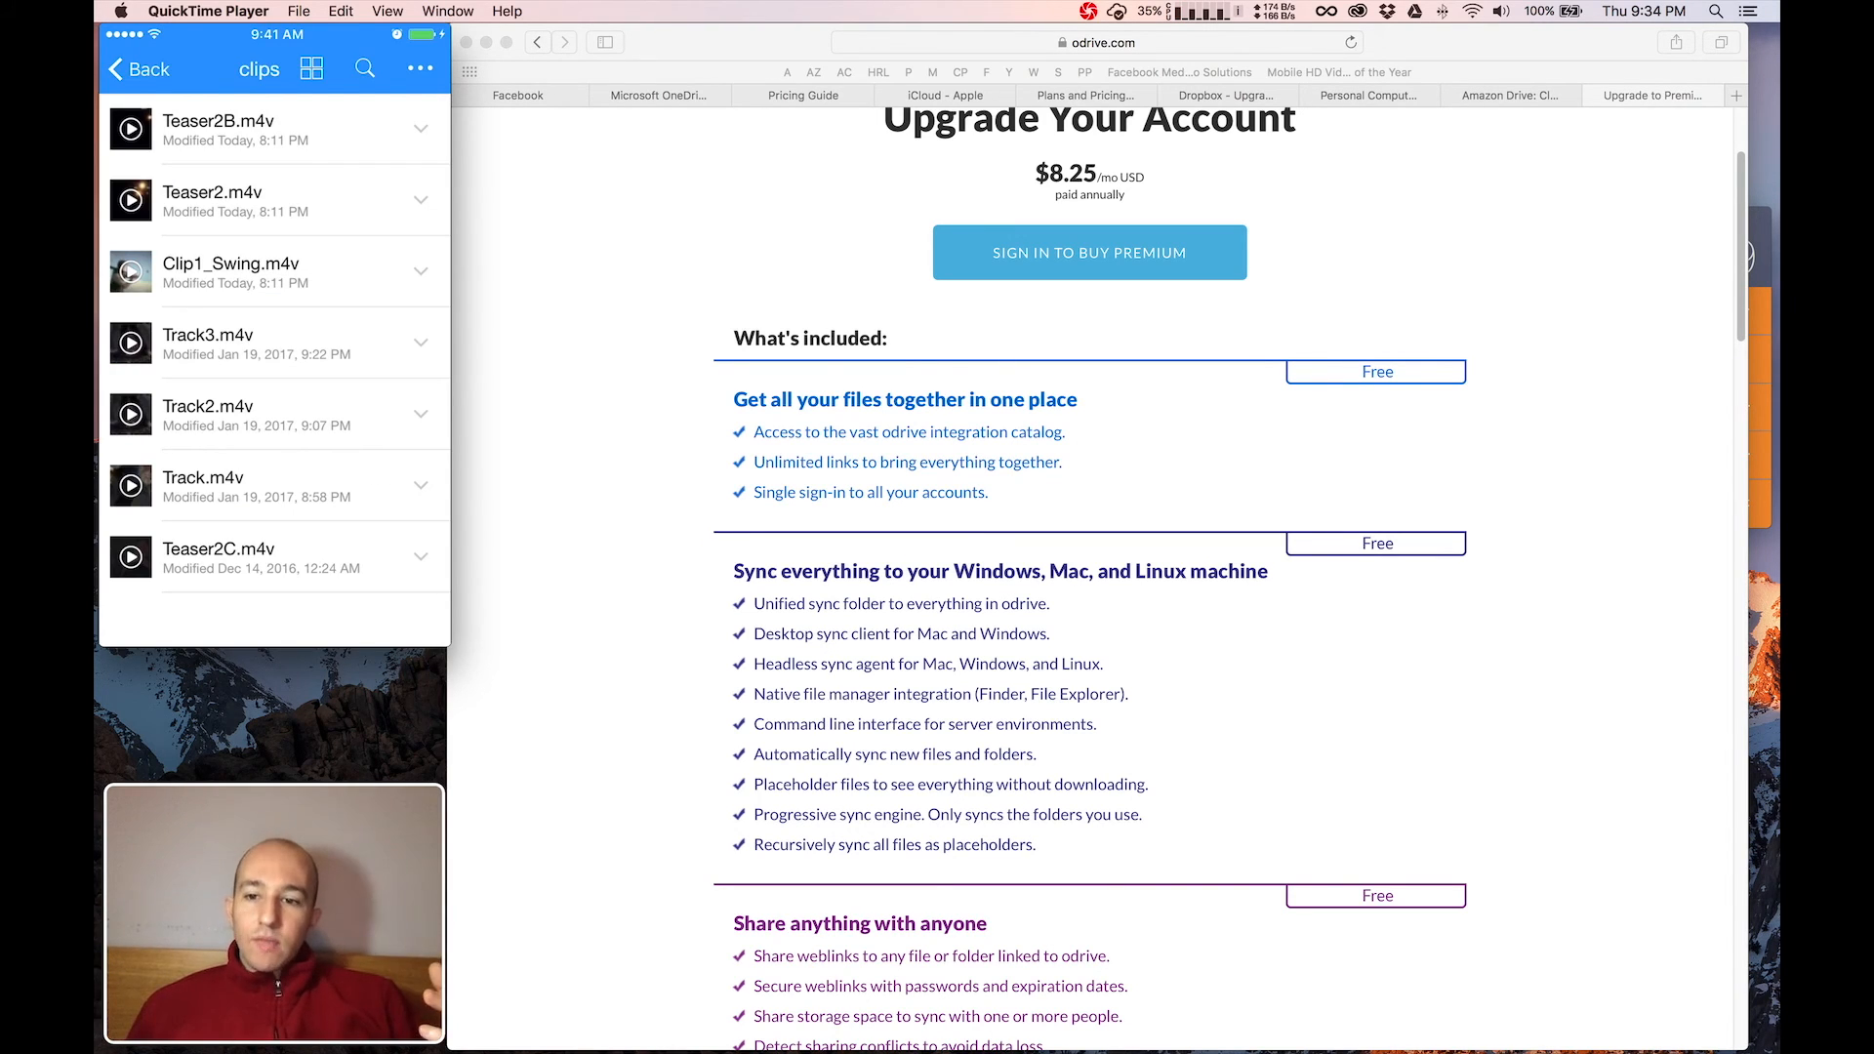